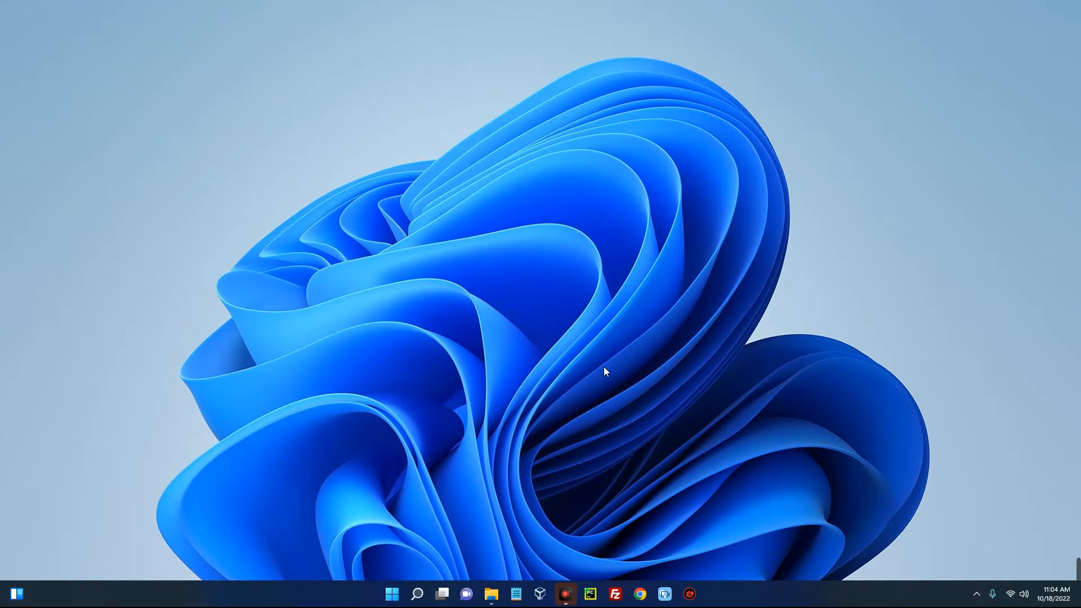
pyautogui.moveTo(584, 363)
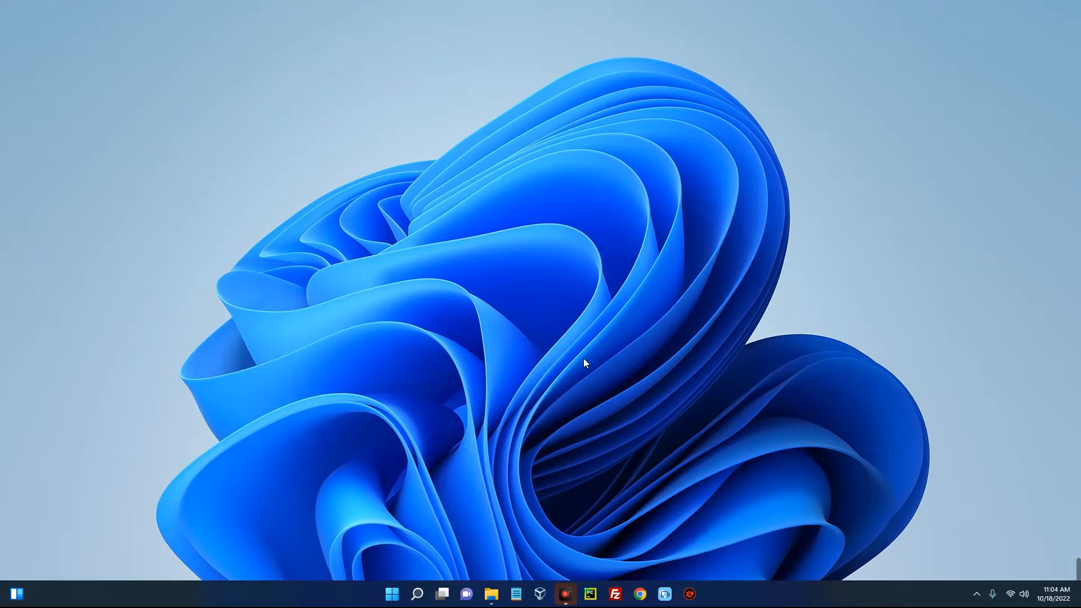
pyautogui.moveTo(578, 357)
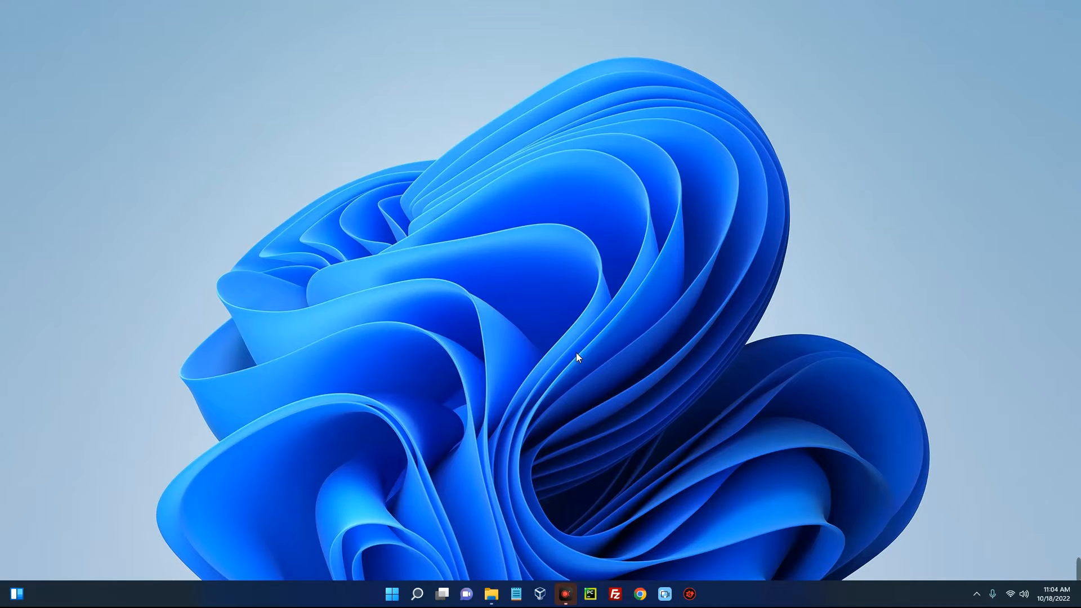
pyautogui.moveTo(614, 424)
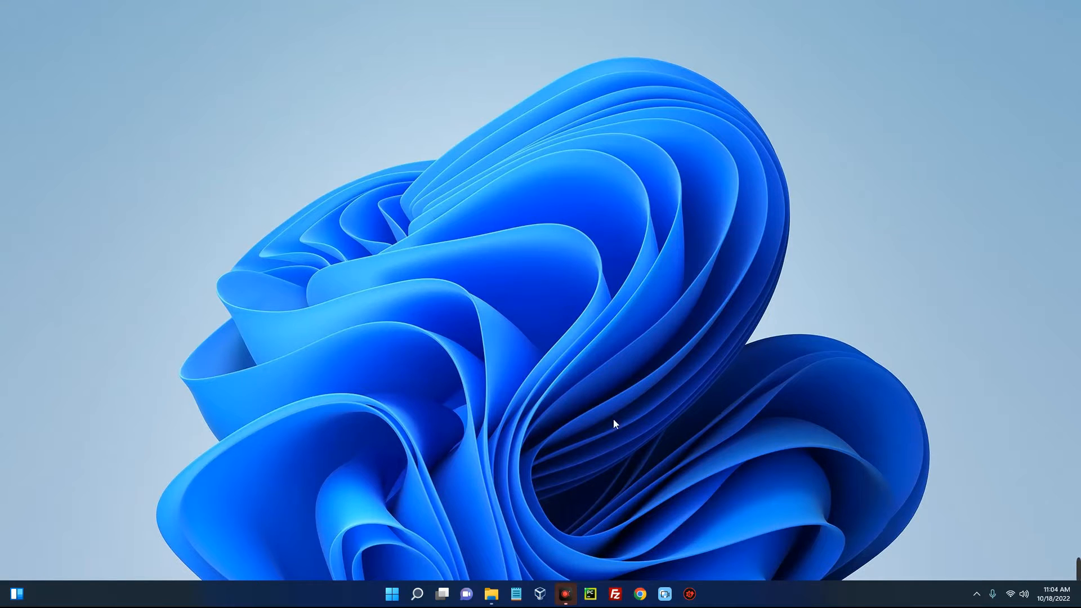
pyautogui.moveTo(642, 594)
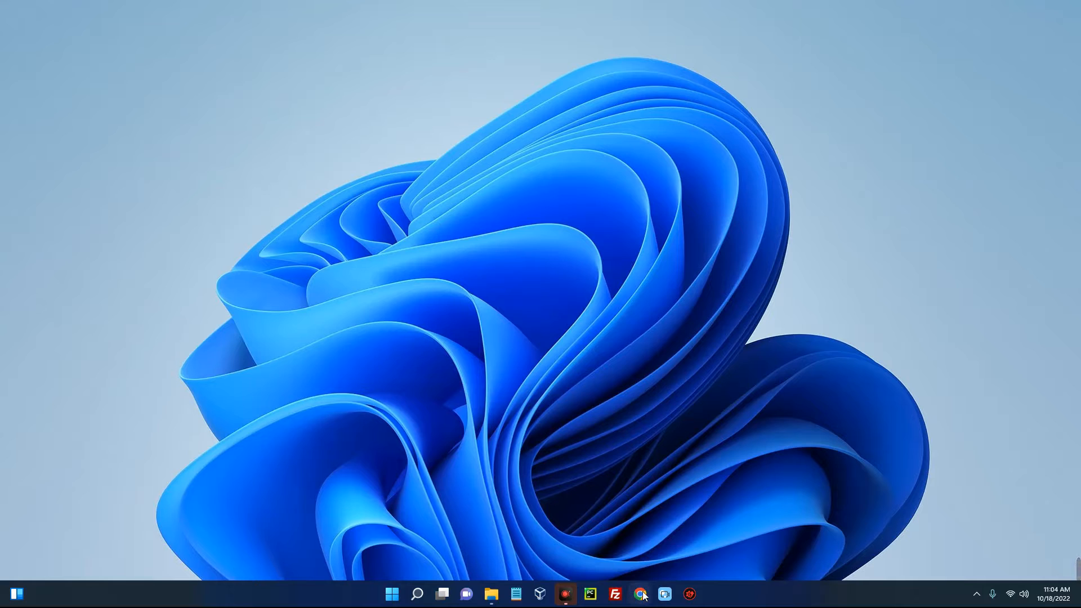
# Open groovy.apache.org in Chrome and maximize the browser window.
pyautogui.click(639, 593)
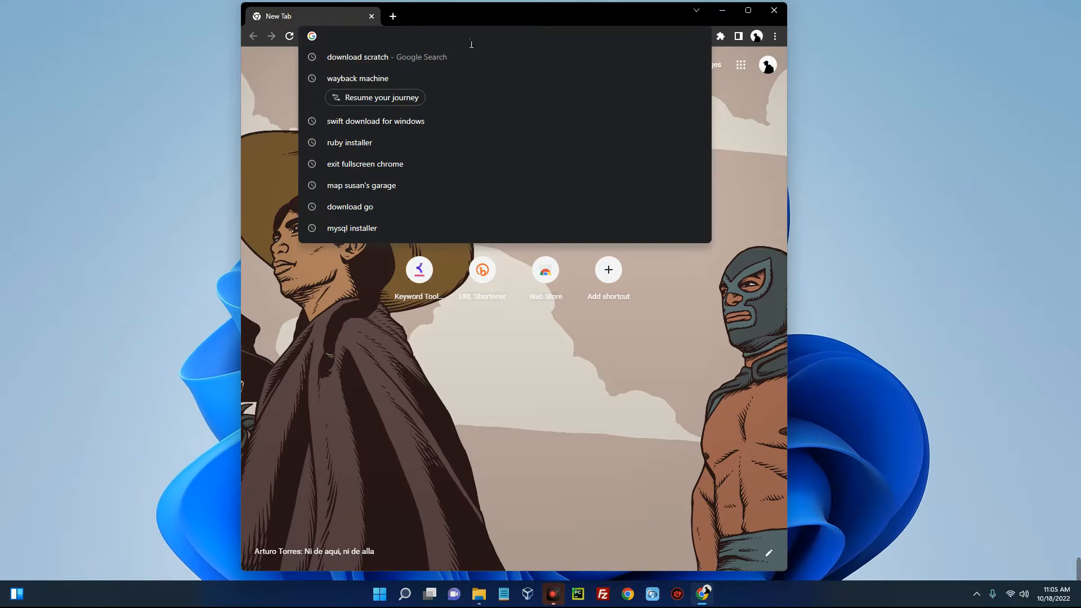
pyautogui.write('groovy.apa')
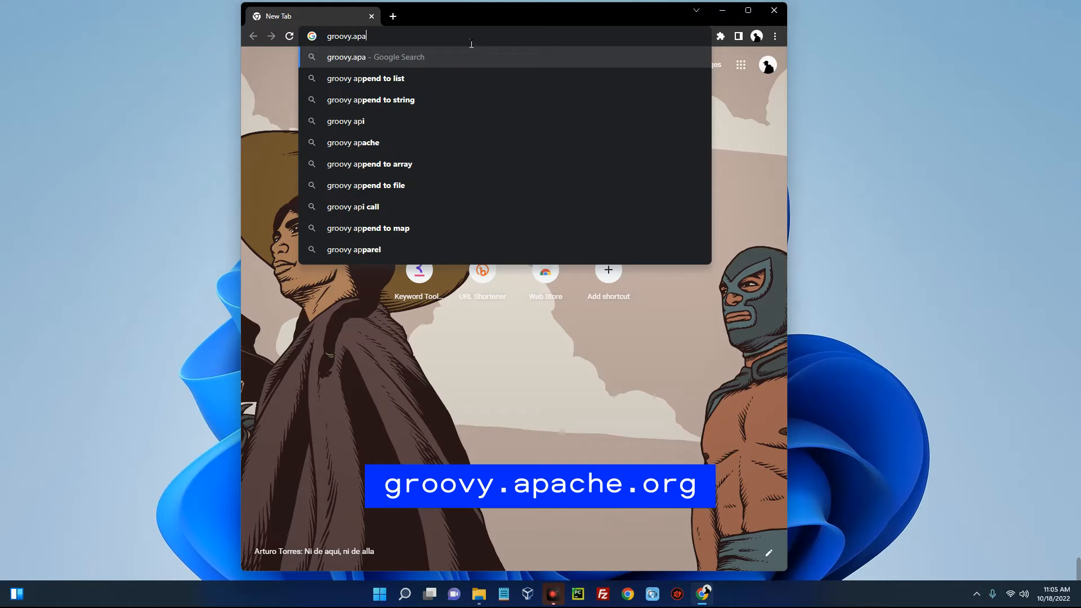
pyautogui.write('cche')
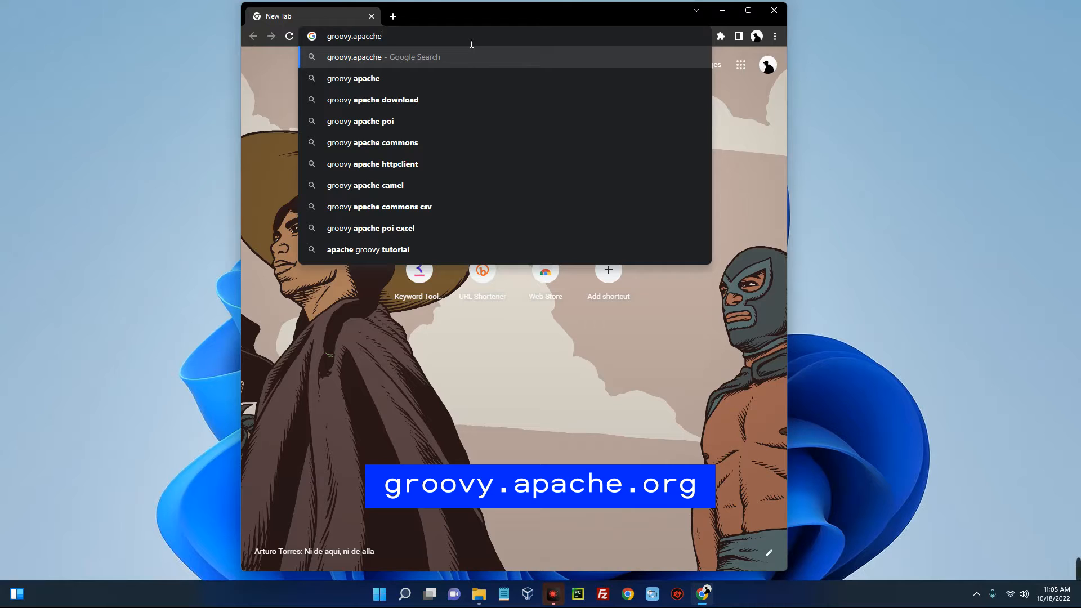
pyautogui.write('.org')
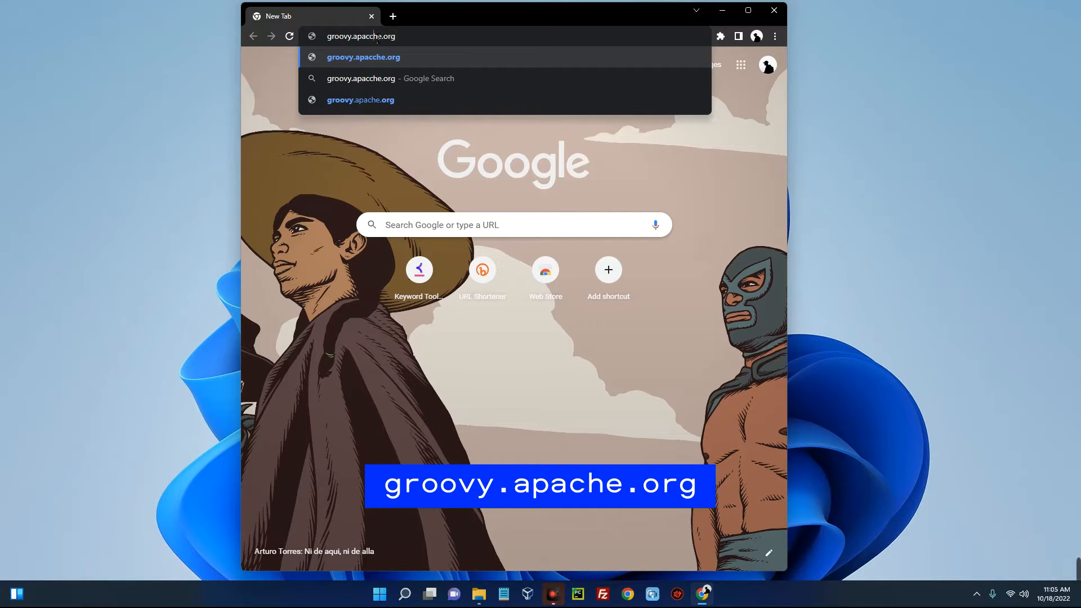
pyautogui.click(360, 99)
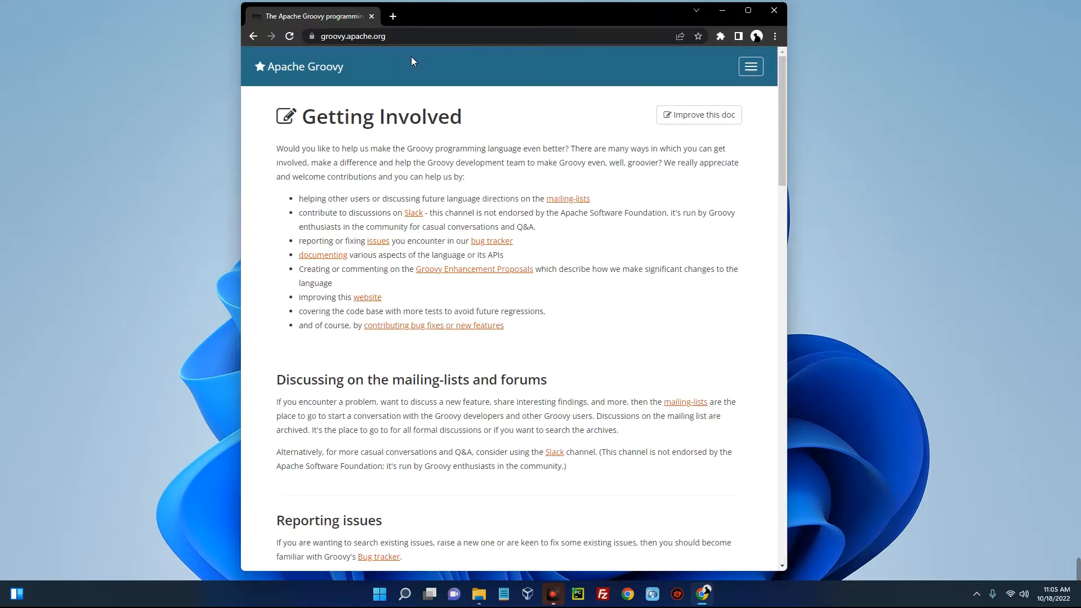
pyautogui.moveTo(792, 7)
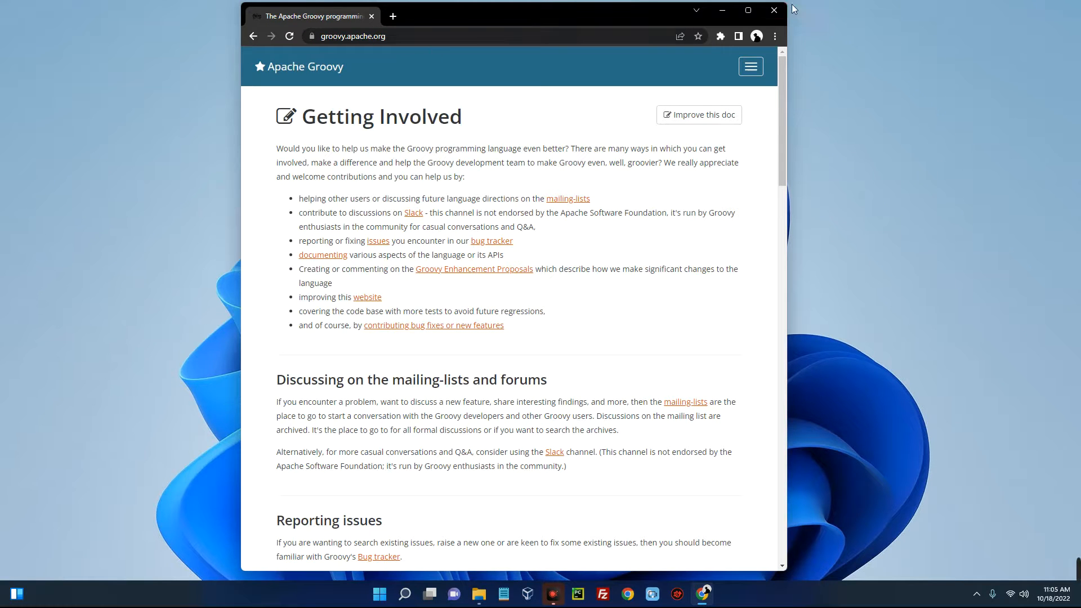
pyautogui.click(747, 10)
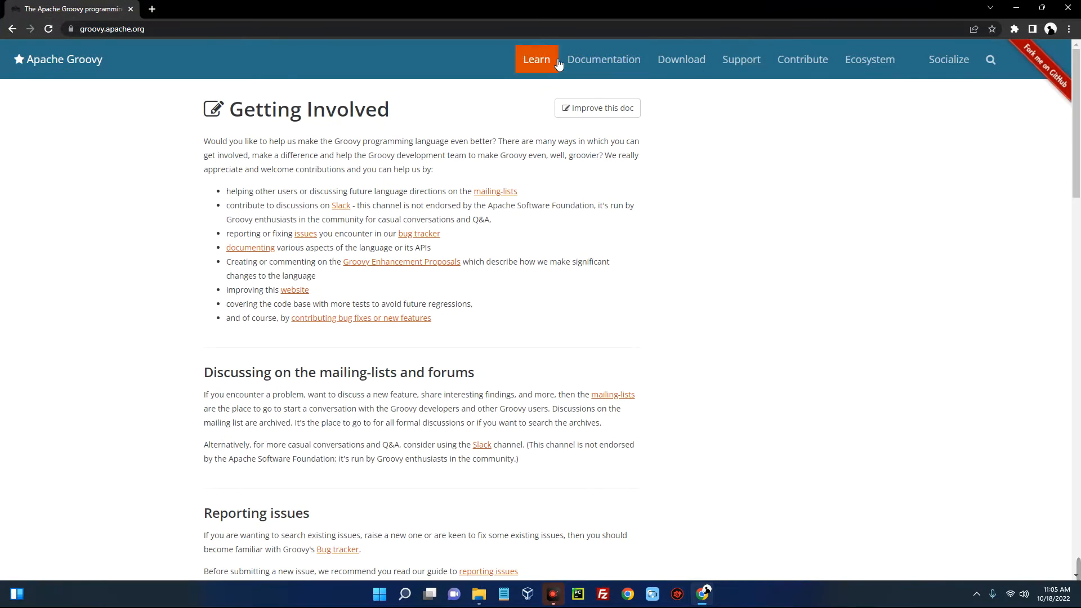
pyautogui.moveTo(681, 59)
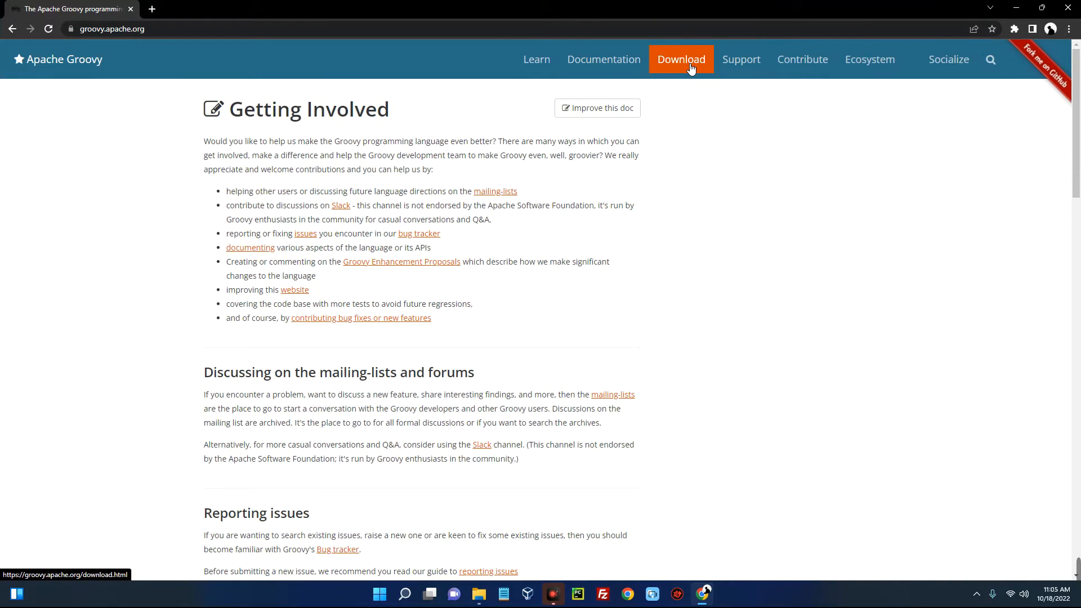
# Go to the Download page and highlight the Groovy 4.0.6 and 4.0.5 distributions headings.
pyautogui.click(680, 59)
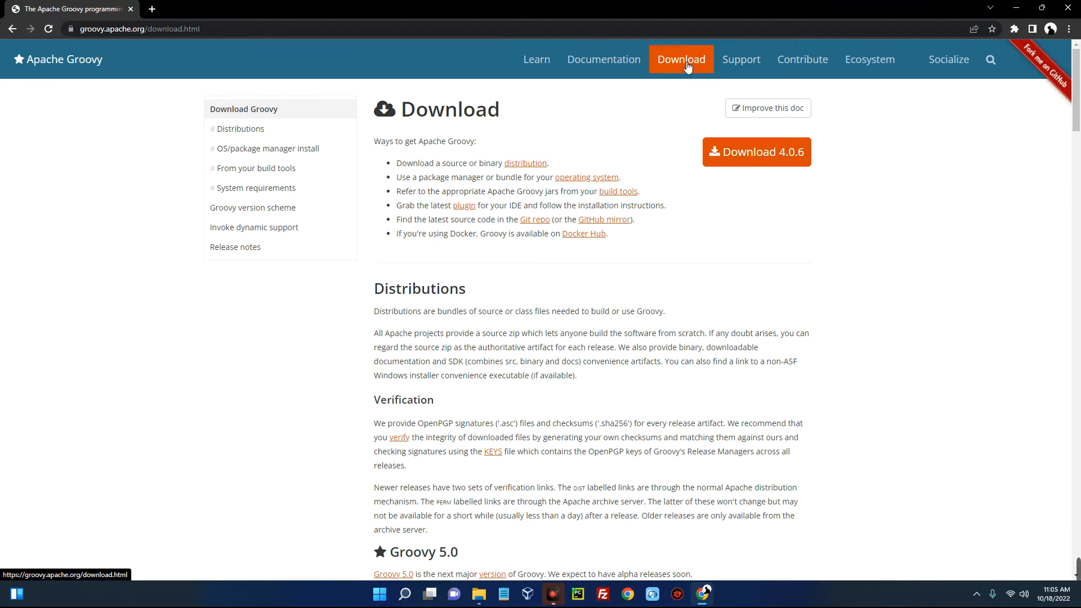
pyautogui.moveTo(706, 277)
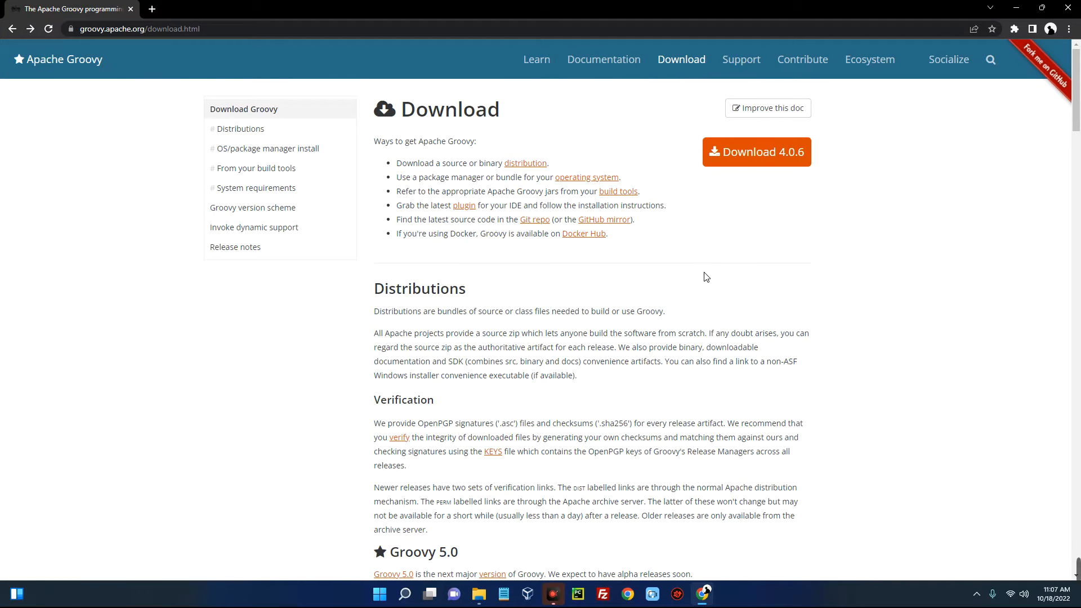
pyautogui.scroll(-3)
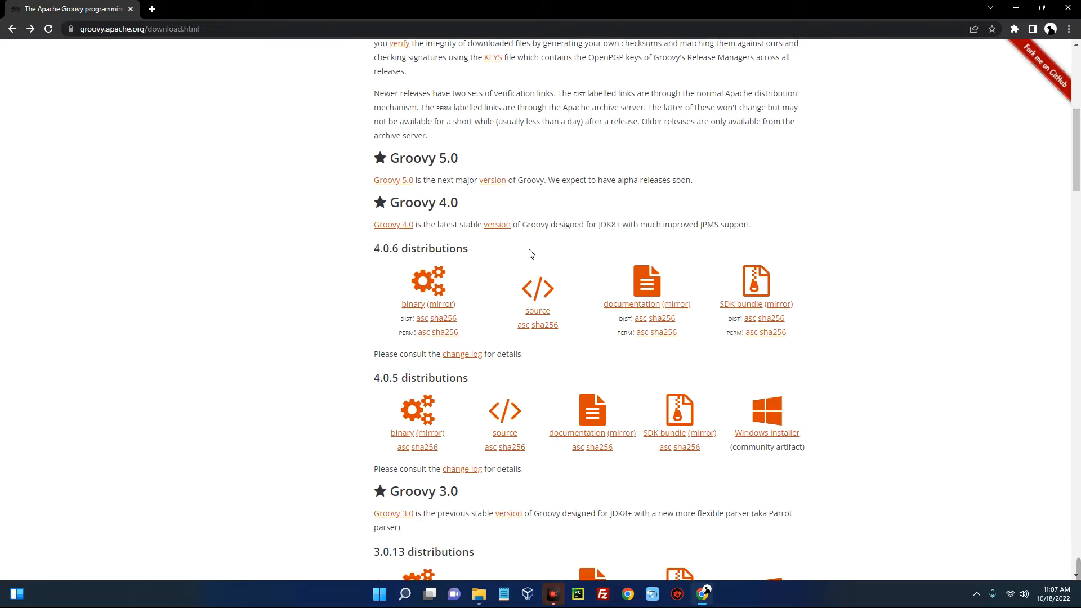
pyautogui.doubleClick(420, 249)
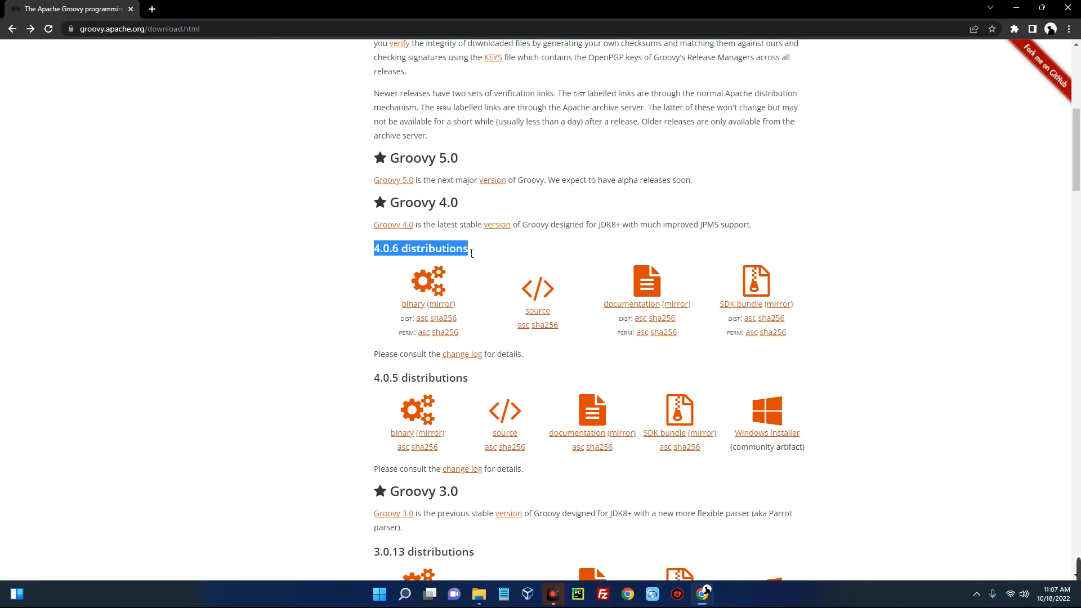
pyautogui.scroll(-3)
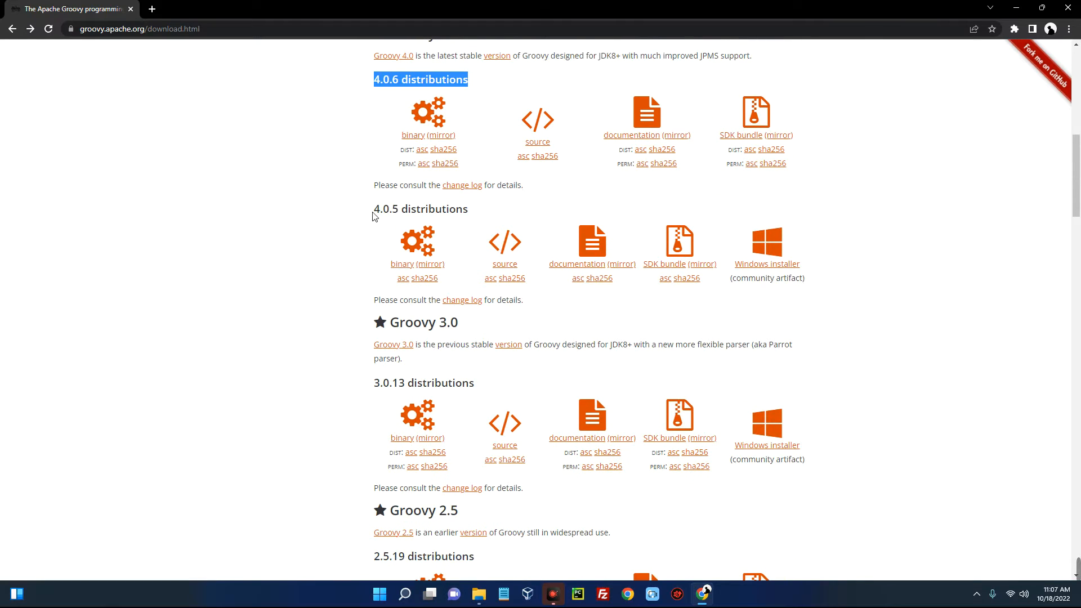
pyautogui.doubleClick(420, 209)
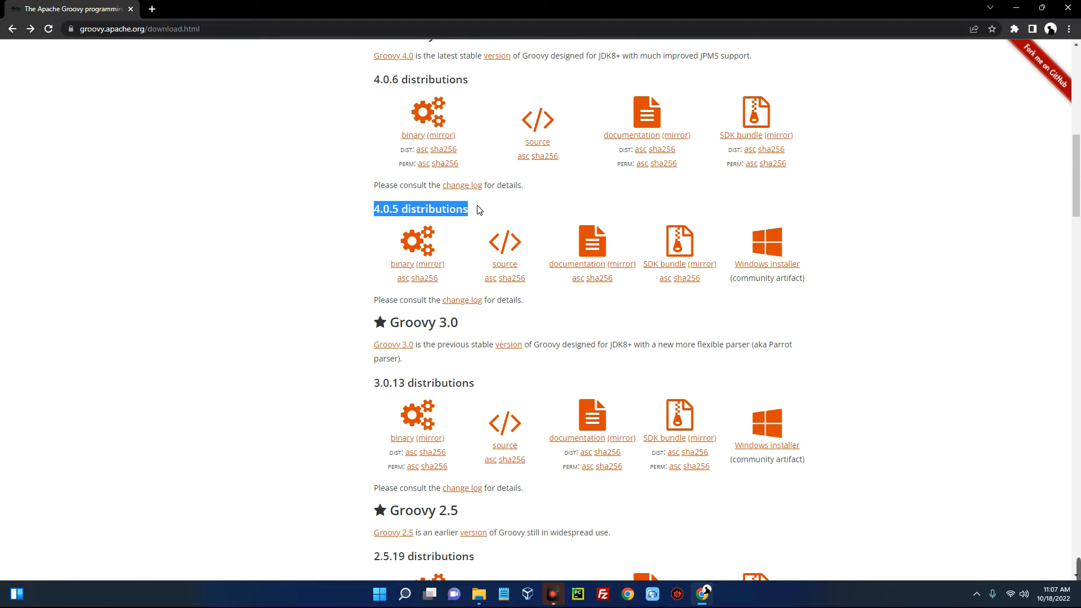
pyautogui.moveTo(405, 217)
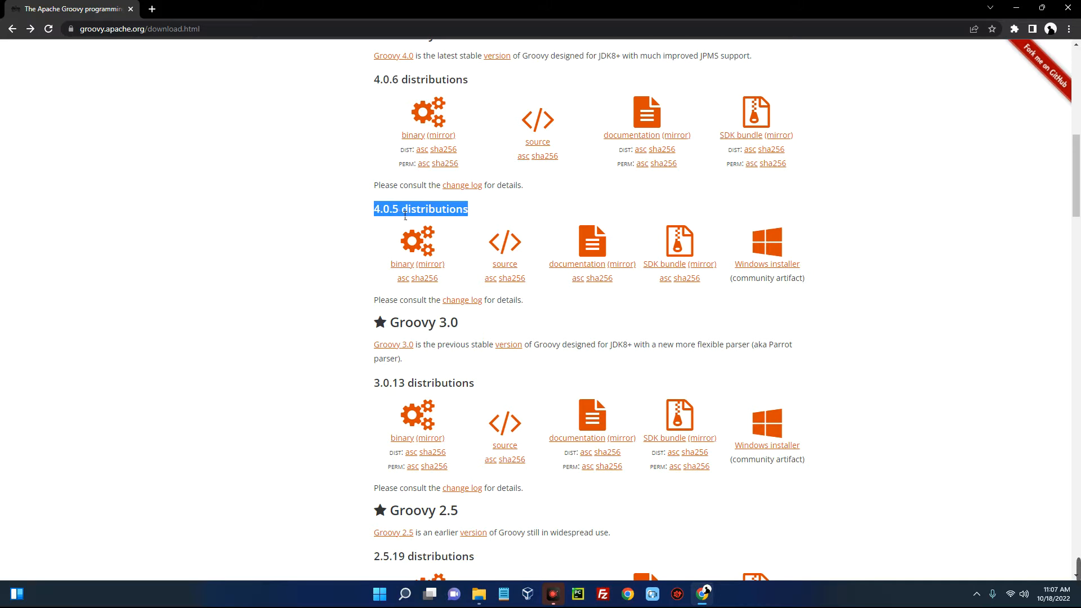
pyautogui.moveTo(766, 264)
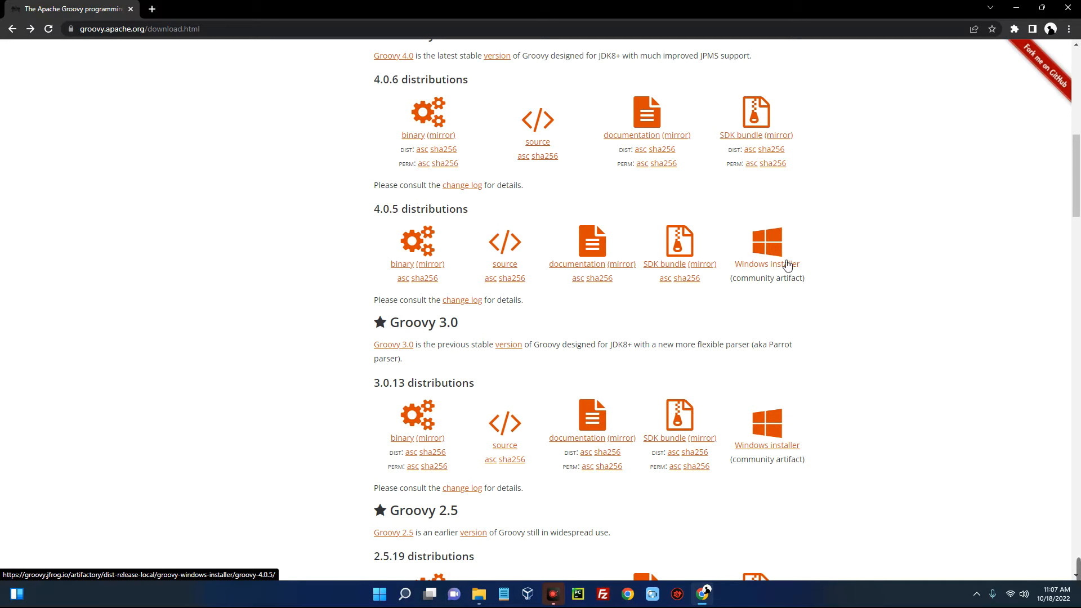
pyautogui.moveTo(765, 265)
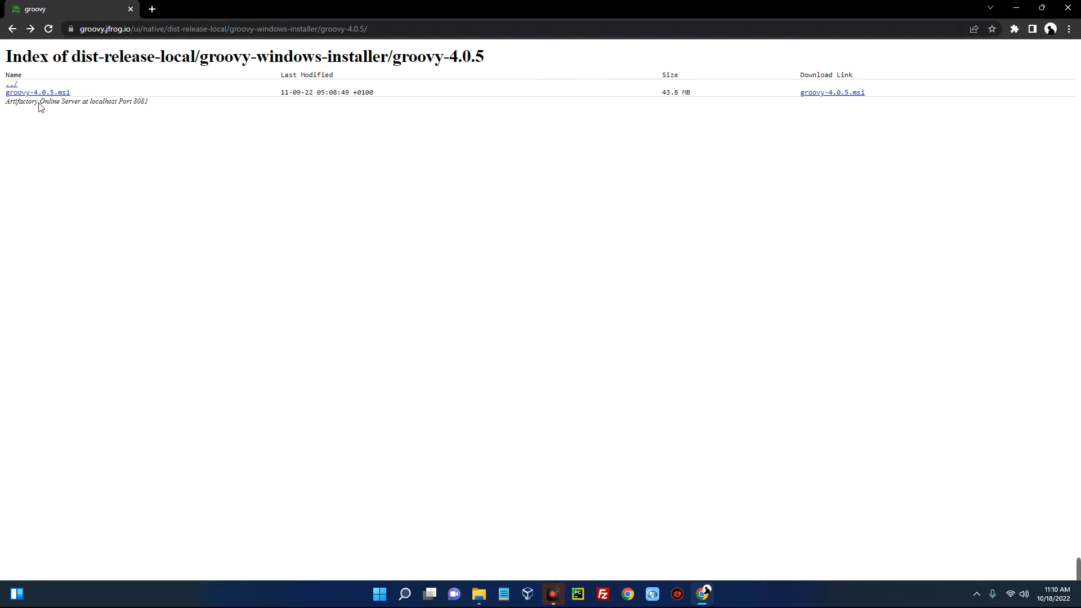
pyautogui.moveTo(37, 92)
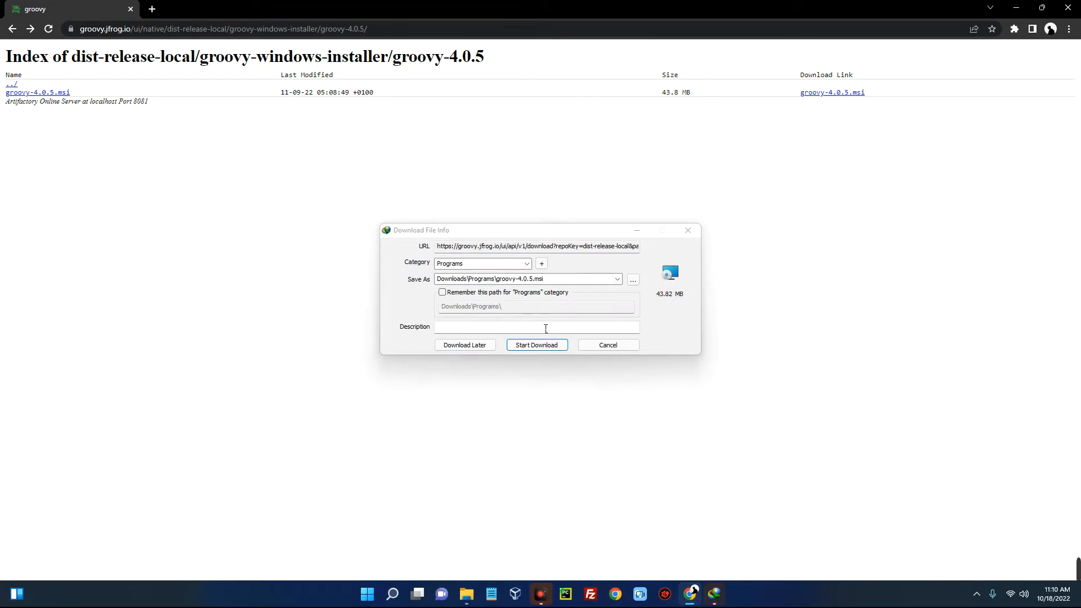
# Download groovy-4.0.5.msi with Internet Download Manager and open the Downloads folder.
pyautogui.click(536, 344)
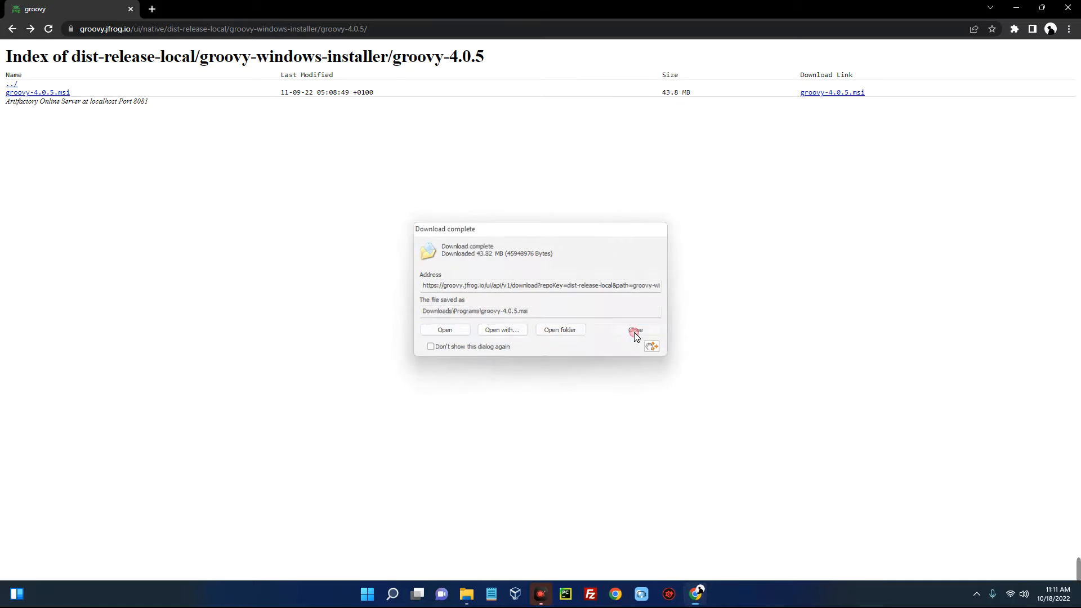
pyautogui.click(634, 330)
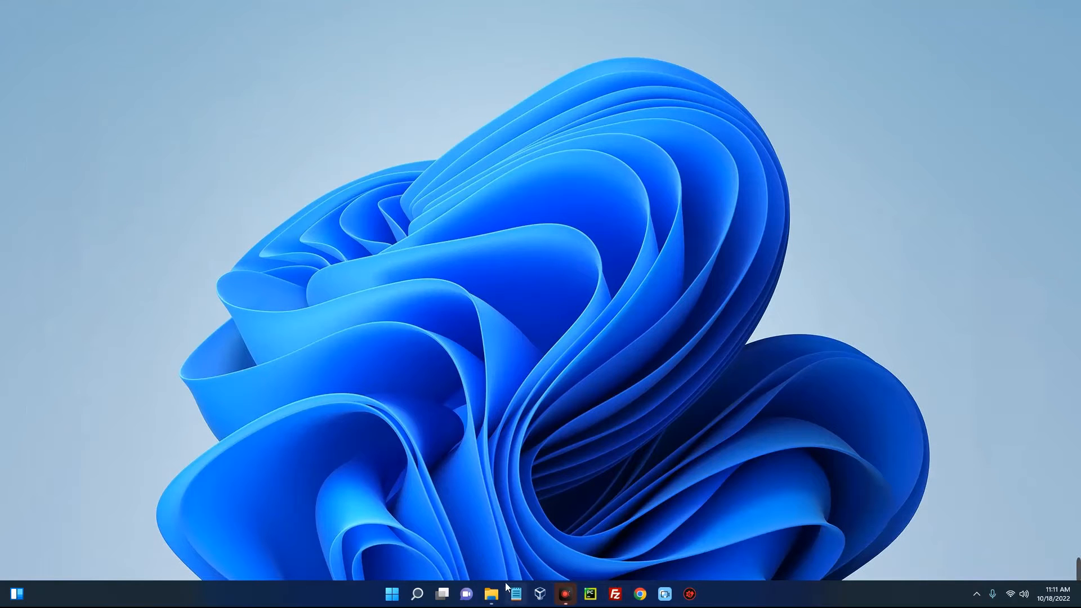
pyautogui.click(490, 593)
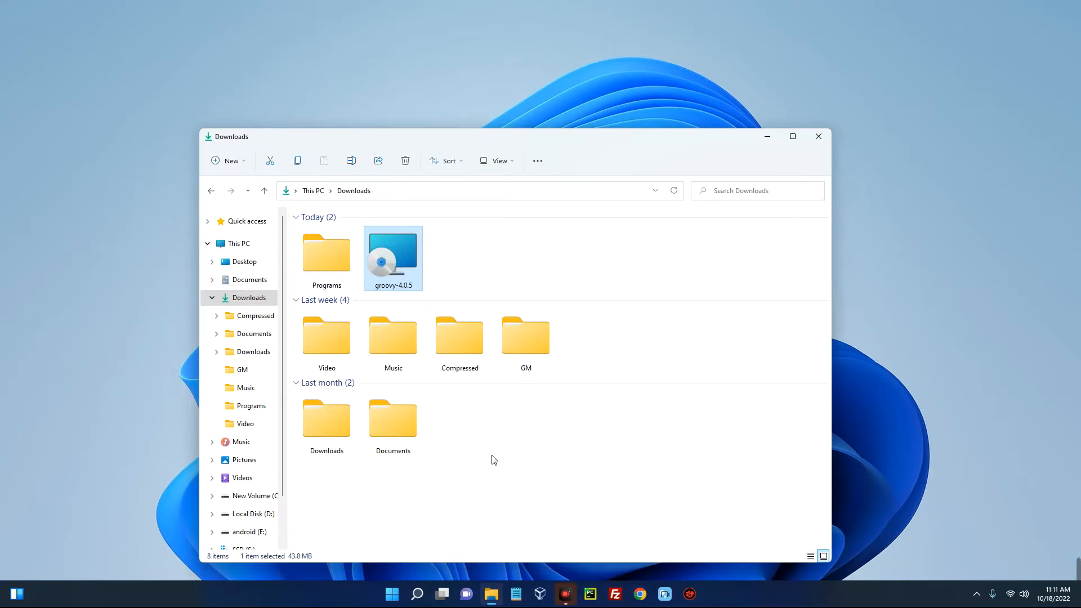
pyautogui.moveTo(403, 261)
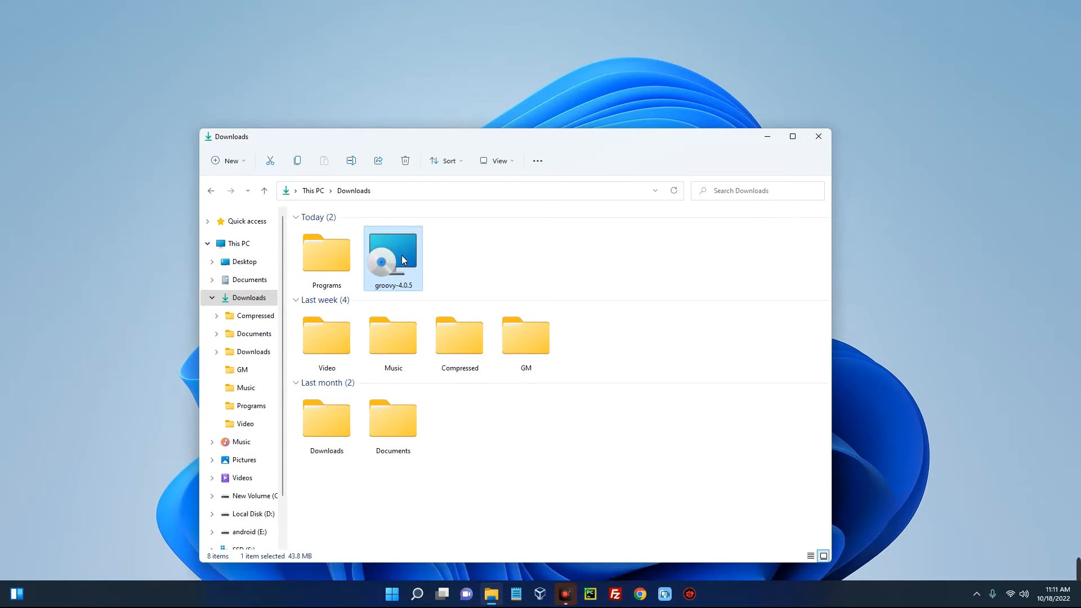
# Launch the Groovy installer, pass the welcome page and accept the license agreement.
pyautogui.doubleClick(393, 255)
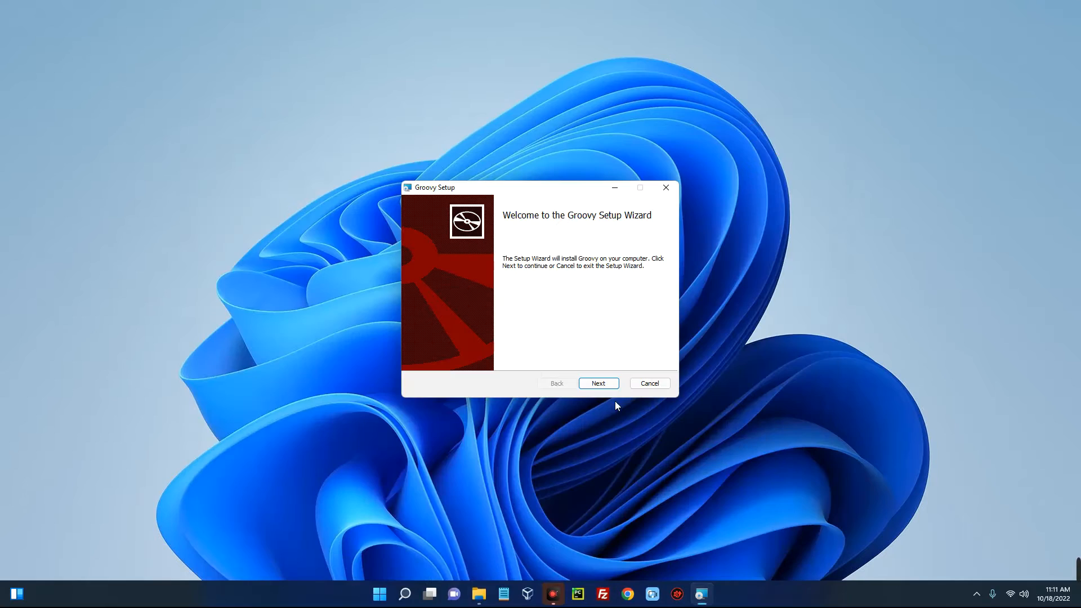
pyautogui.click(597, 383)
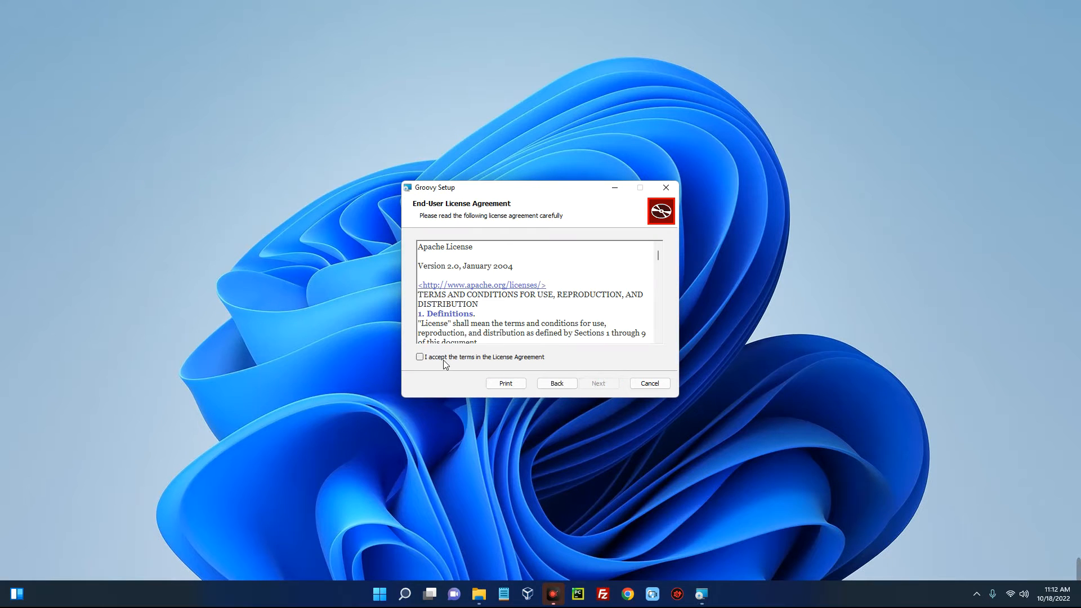
pyautogui.click(419, 356)
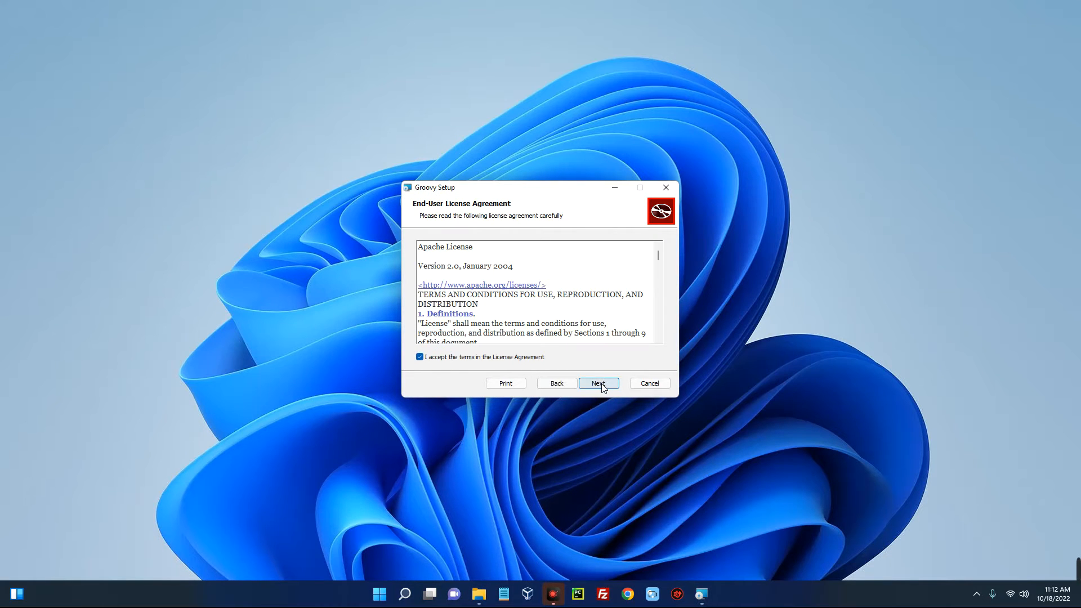
pyautogui.click(598, 384)
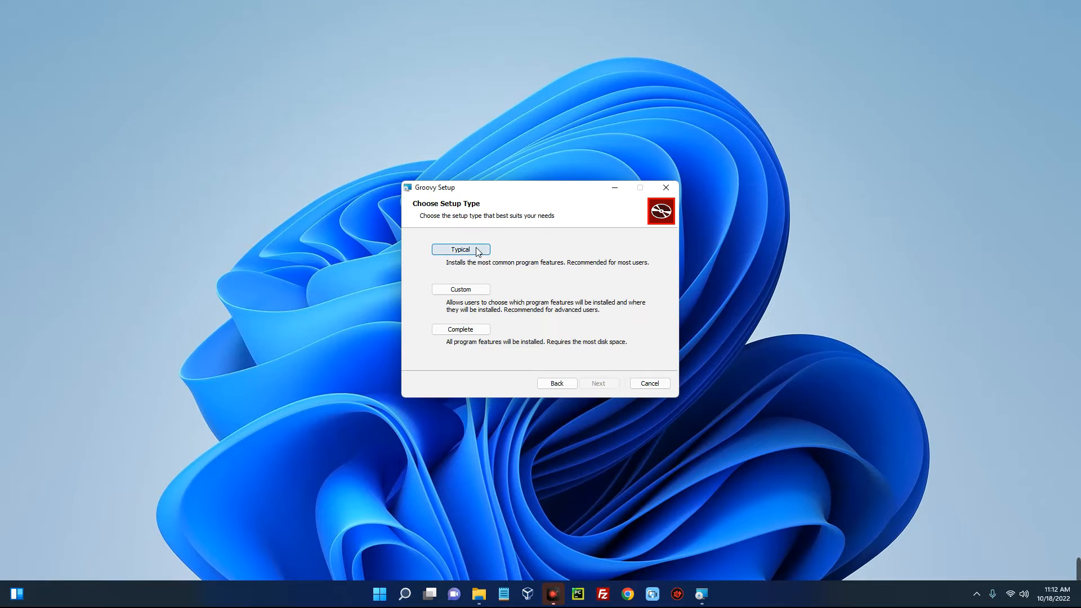
pyautogui.moveTo(590, 276)
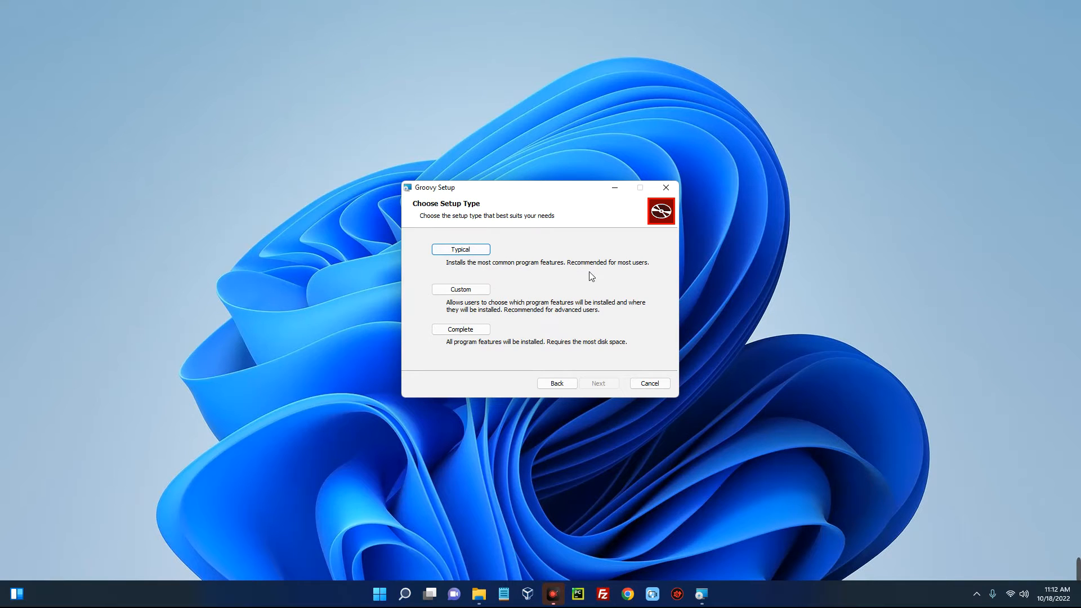
pyautogui.moveTo(495, 316)
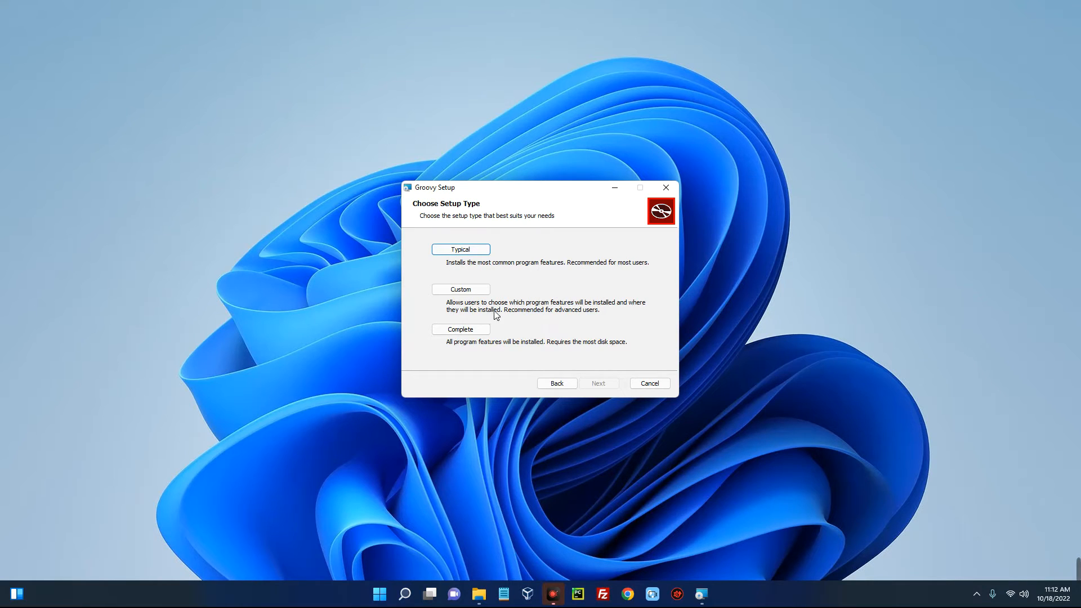
pyautogui.moveTo(524, 333)
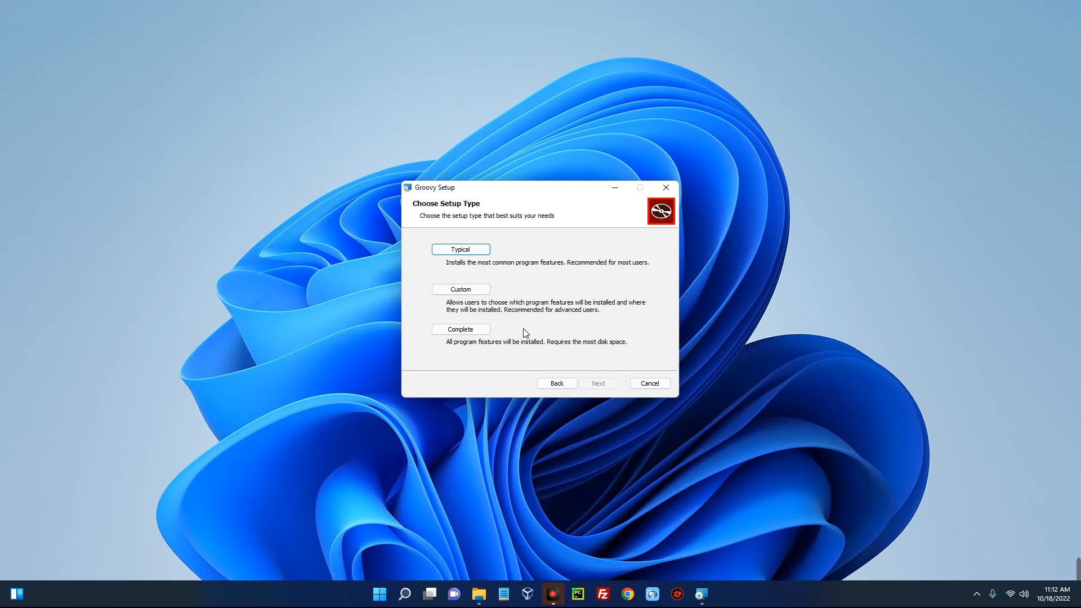
pyautogui.moveTo(460, 329)
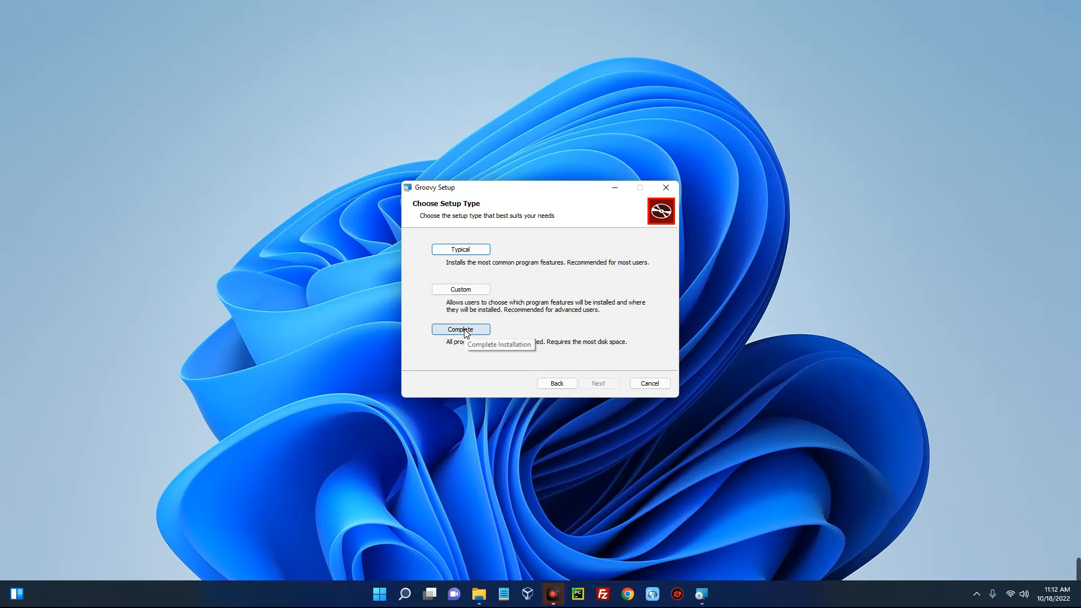
pyautogui.moveTo(490, 348)
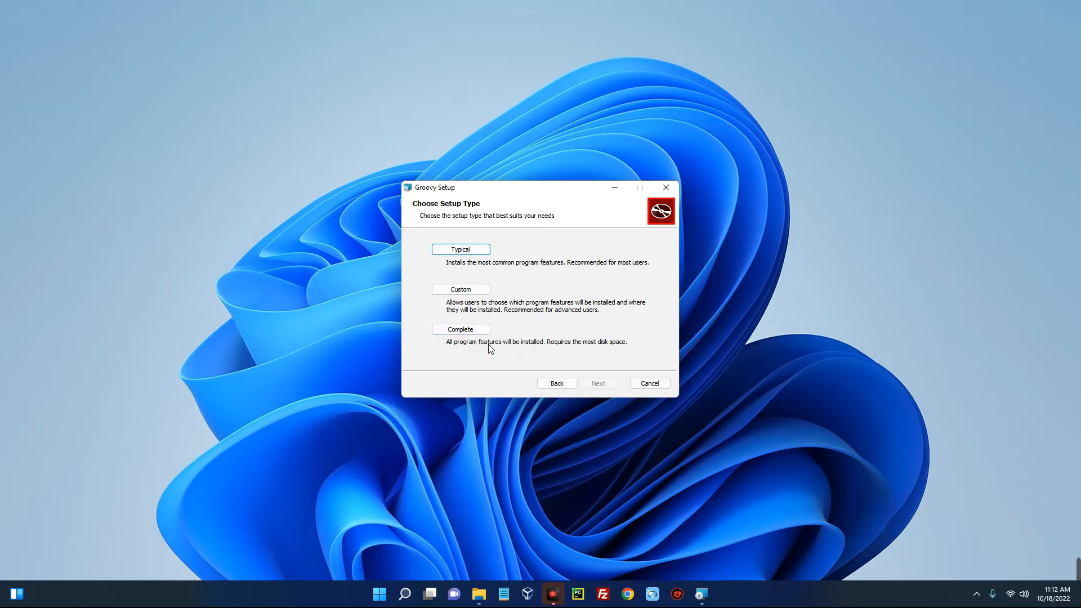
pyautogui.moveTo(477, 299)
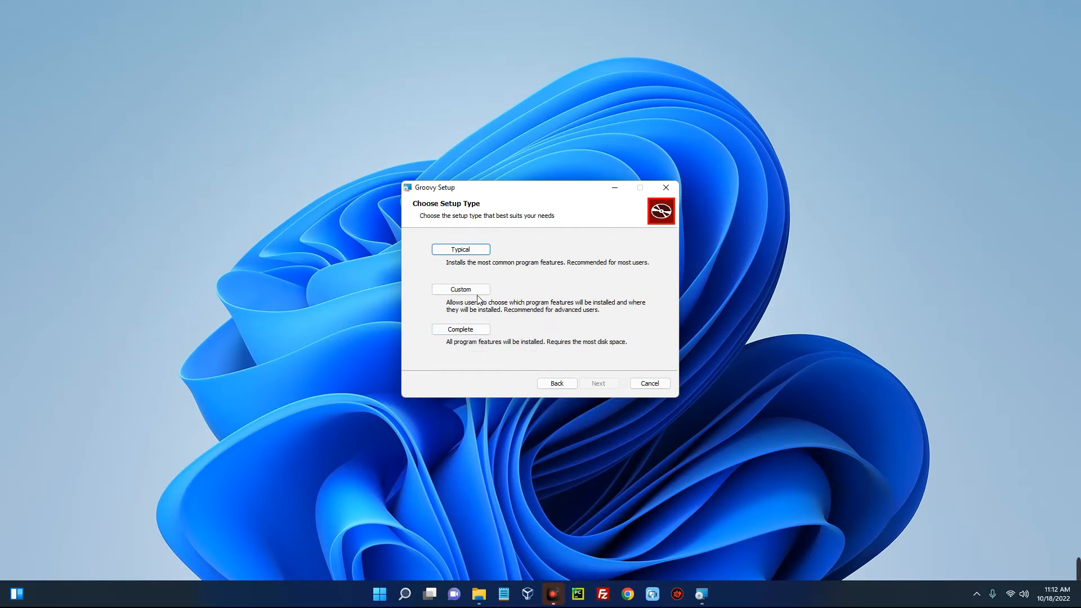
# Review the Groovy Binaries feature under Custom setup, then back out to setup types.
pyautogui.click(460, 288)
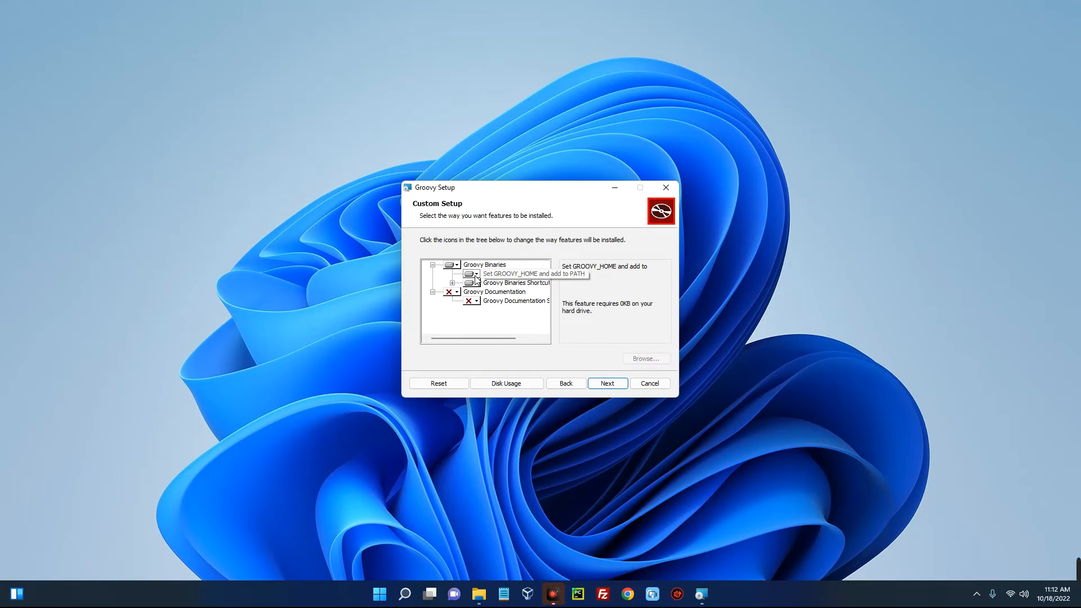
pyautogui.click(484, 265)
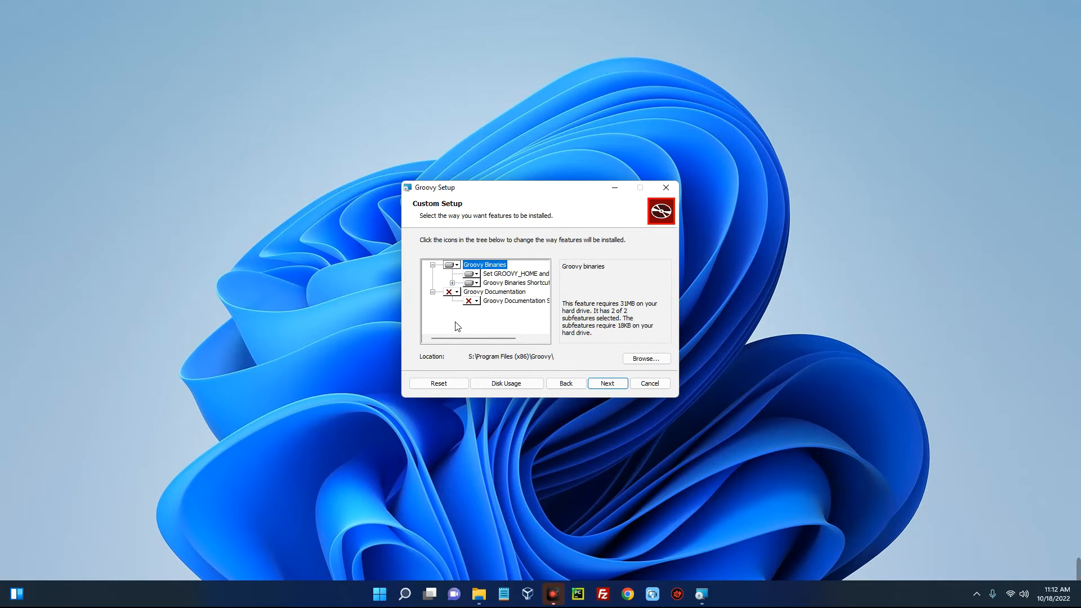
pyautogui.click(565, 383)
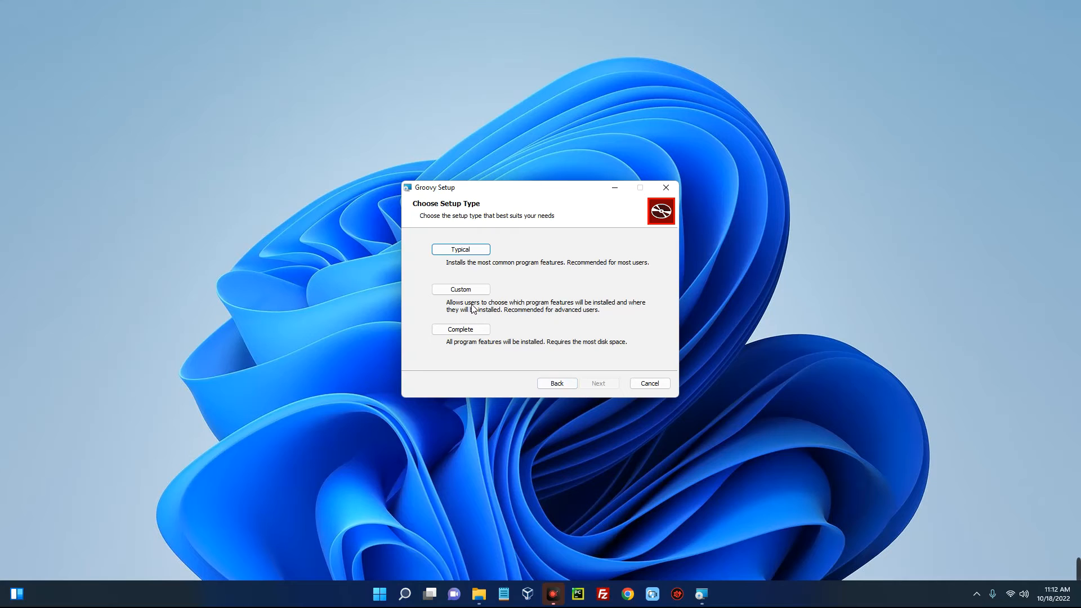
pyautogui.moveTo(461, 249)
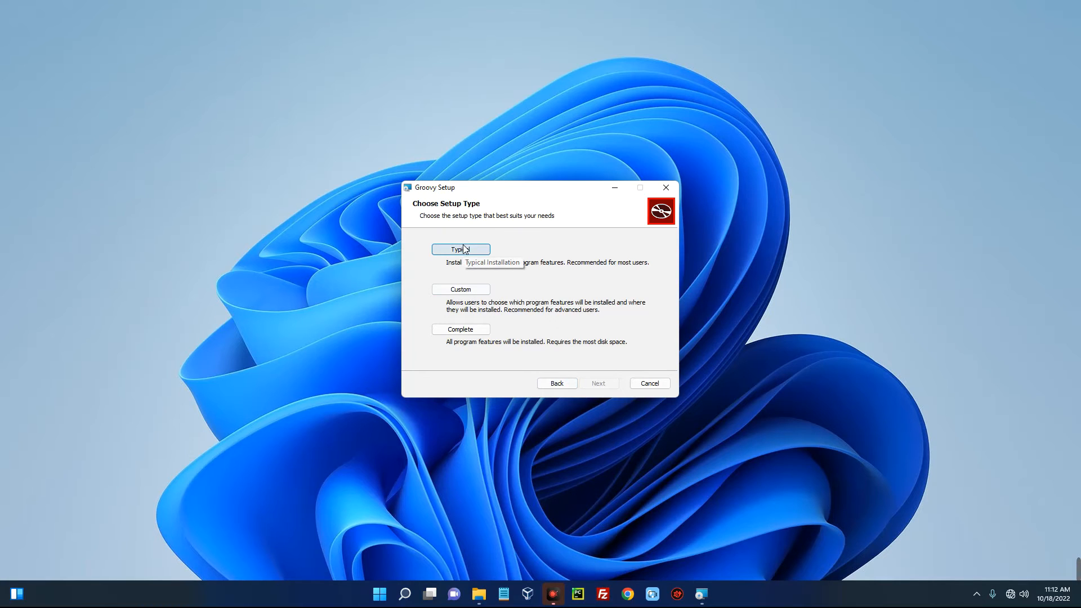
pyautogui.moveTo(461, 248)
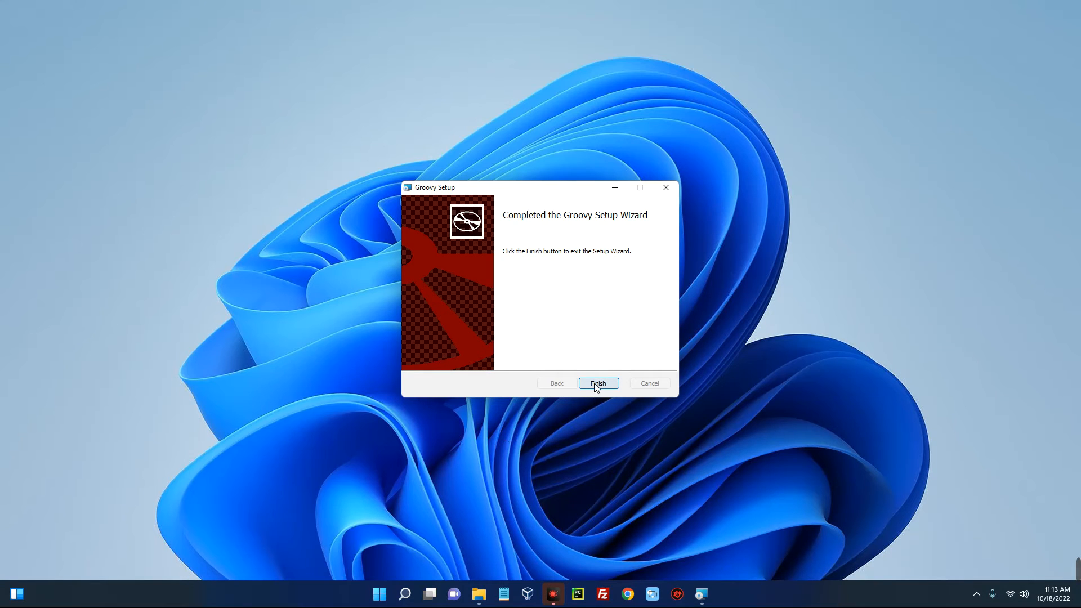
# Finish the Groovy setup wizard and open Windows search from the taskbar.
pyautogui.click(596, 383)
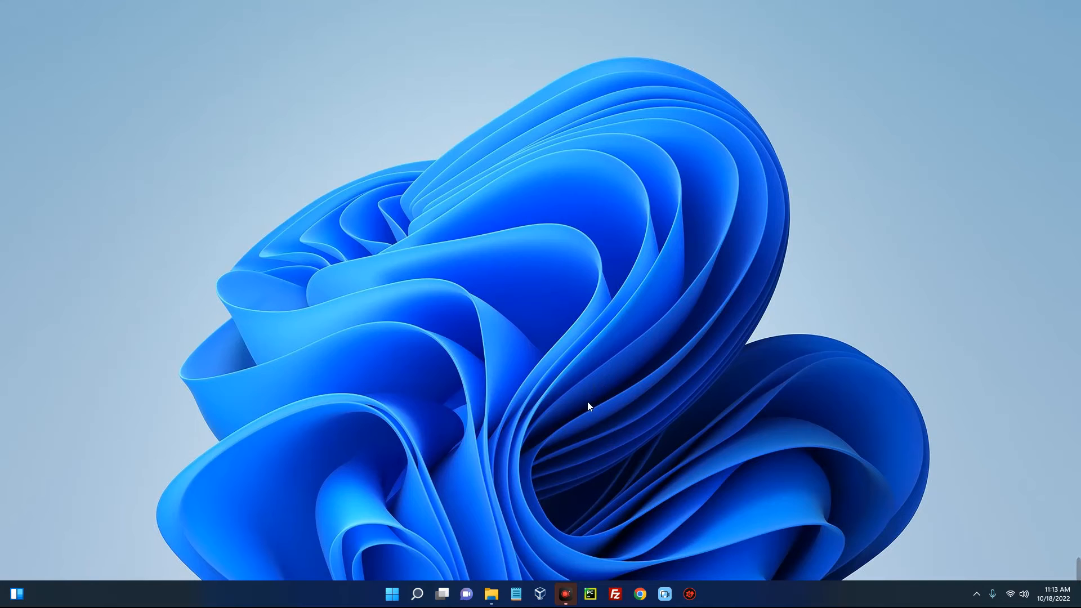
pyautogui.moveTo(436, 488)
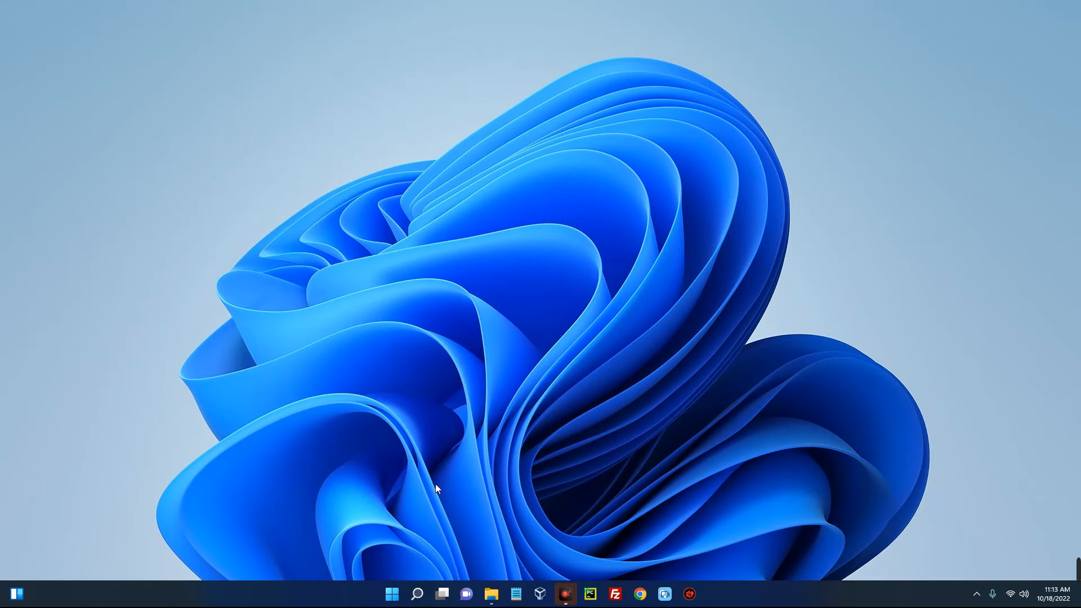
pyautogui.click(417, 593)
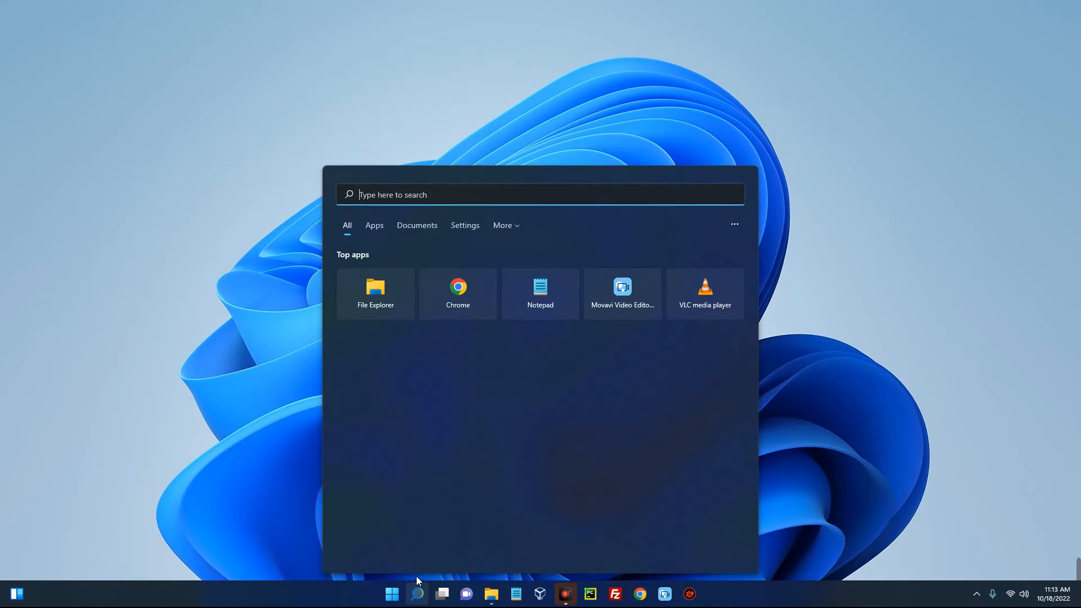
pyautogui.moveTo(396, 457)
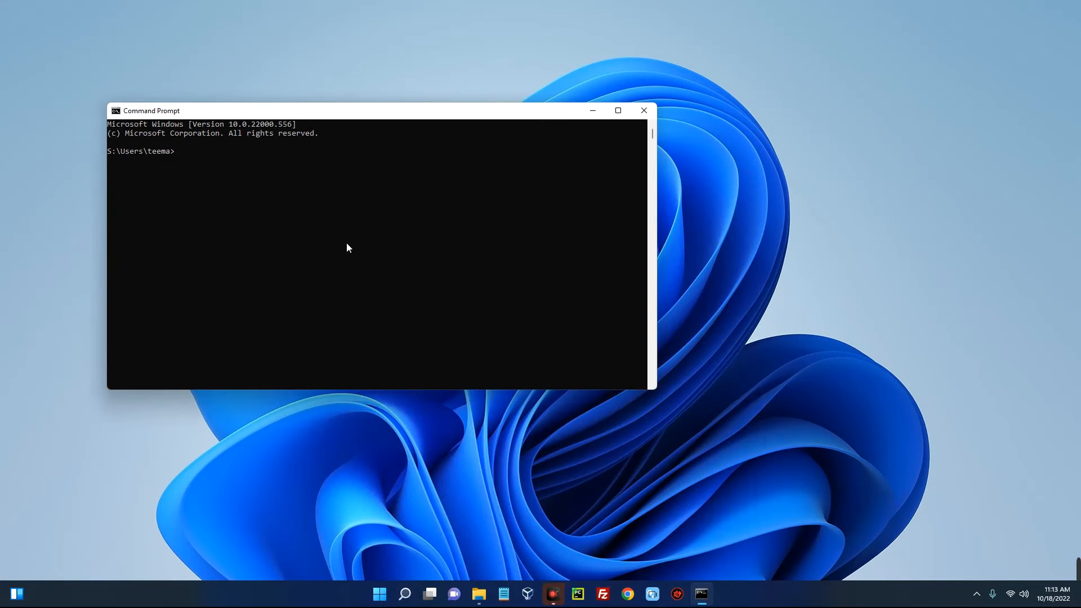
# Run 'groovy -v' to confirm Groovy Version 4.0.5 with JVM 19.
pyautogui.write('groo')
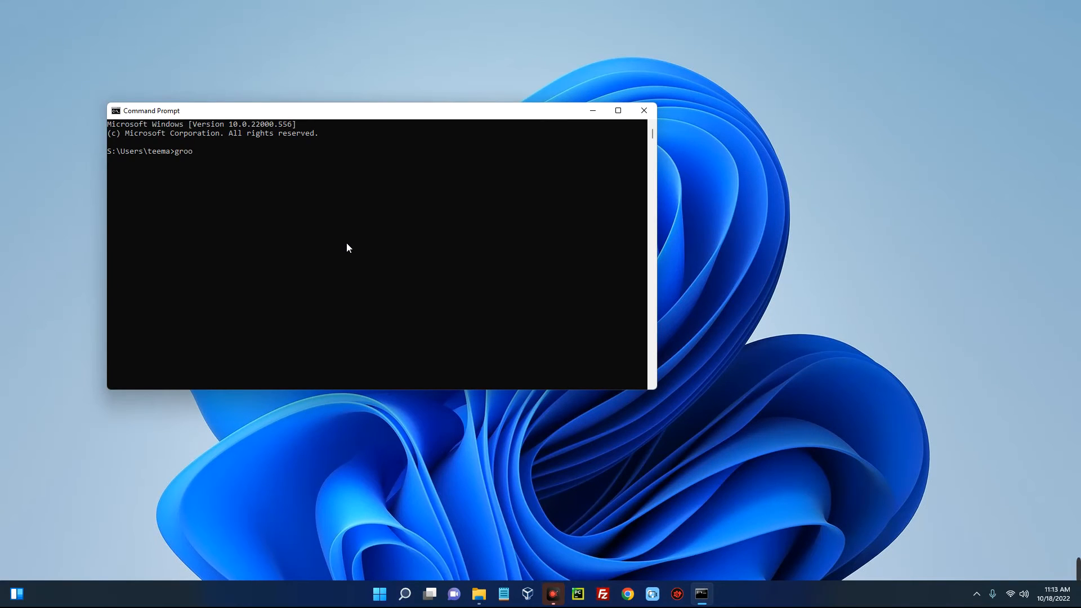
pyautogui.write('vy -v')
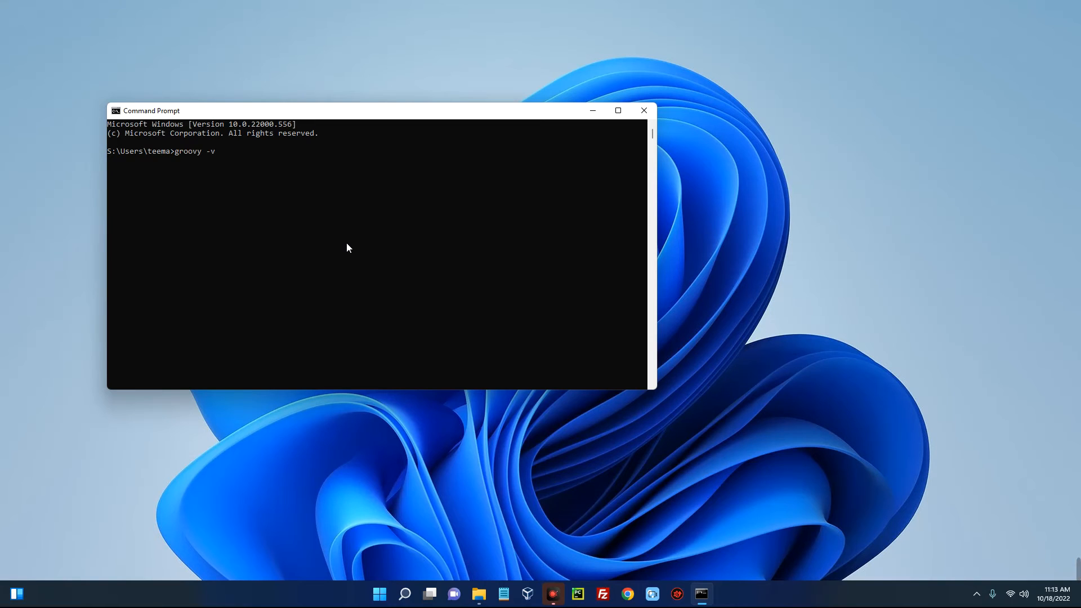
pyautogui.press('Return')
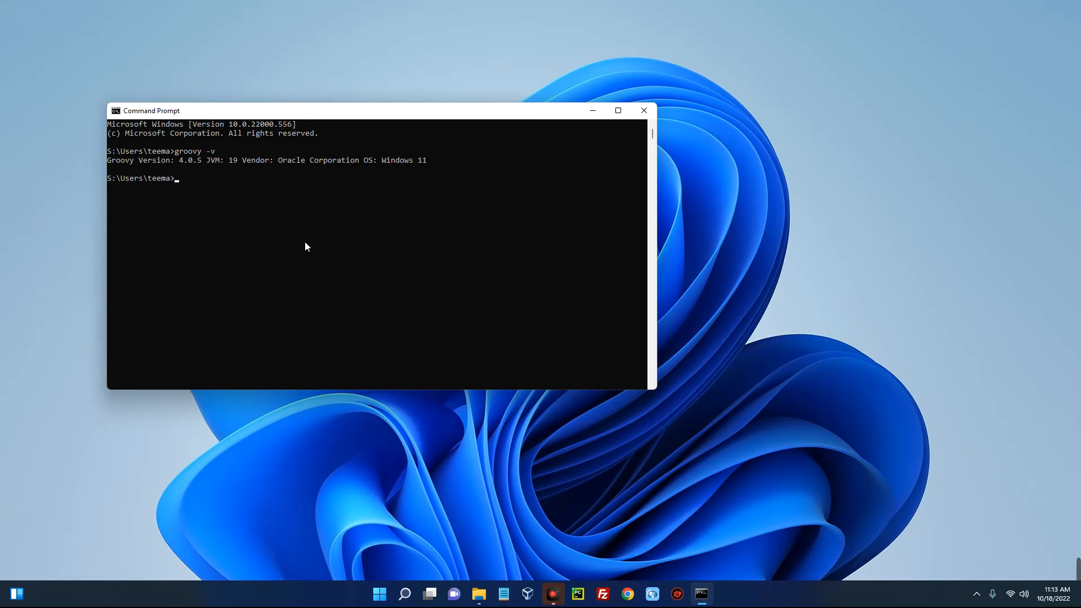
pyautogui.moveTo(113, 168)
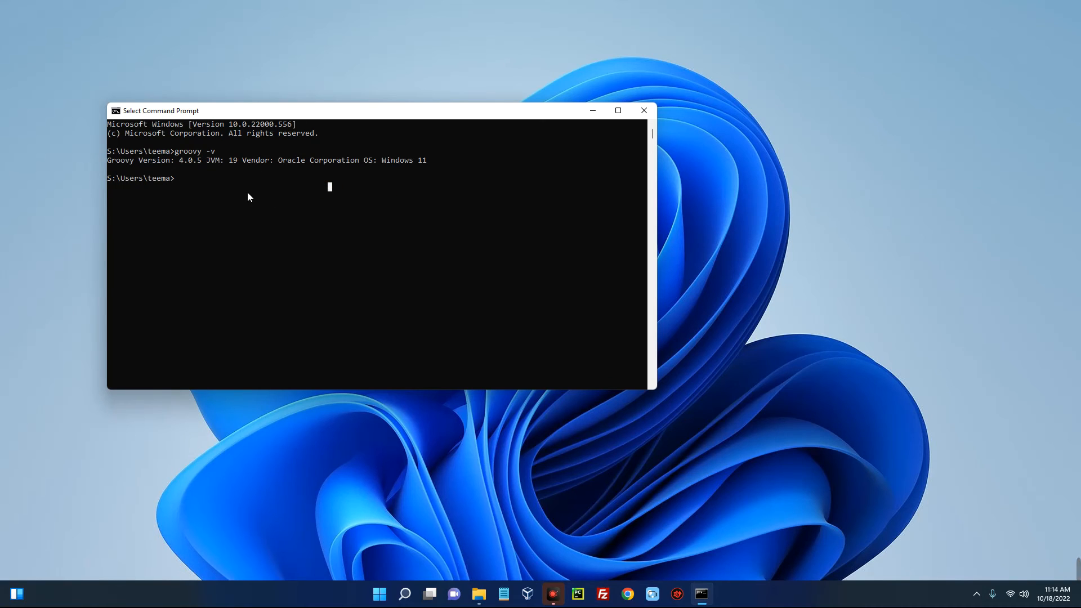
pyautogui.moveTo(234, 193)
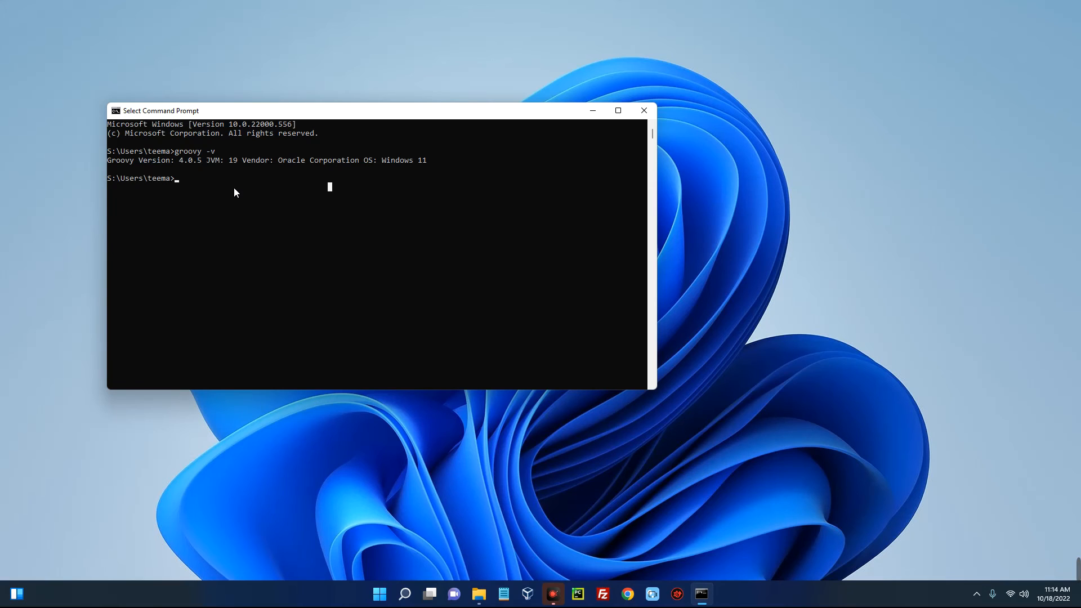
pyautogui.moveTo(240, 194)
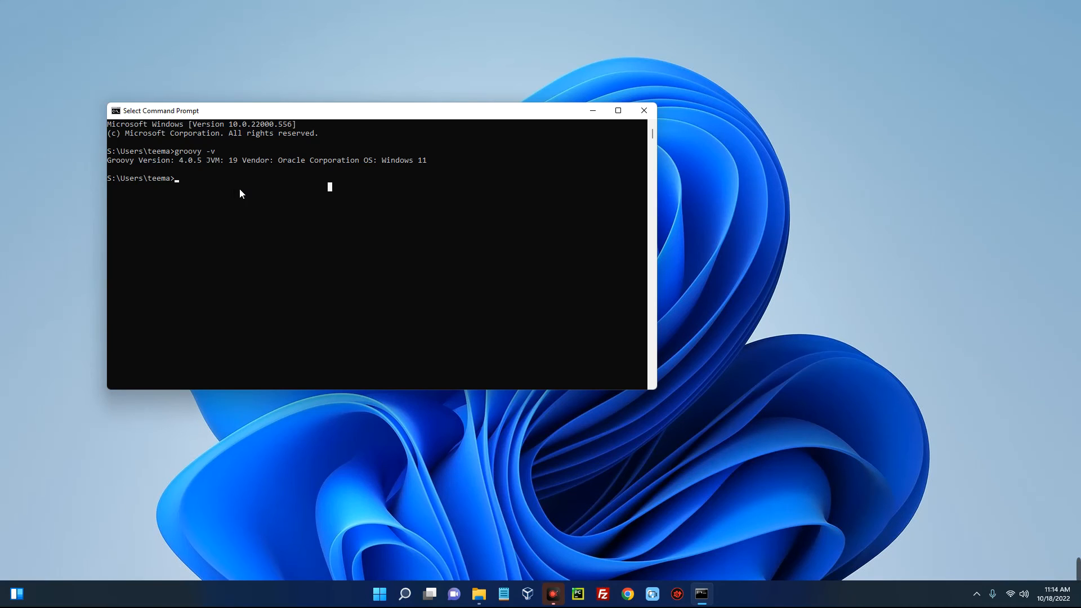
pyautogui.moveTo(261, 193)
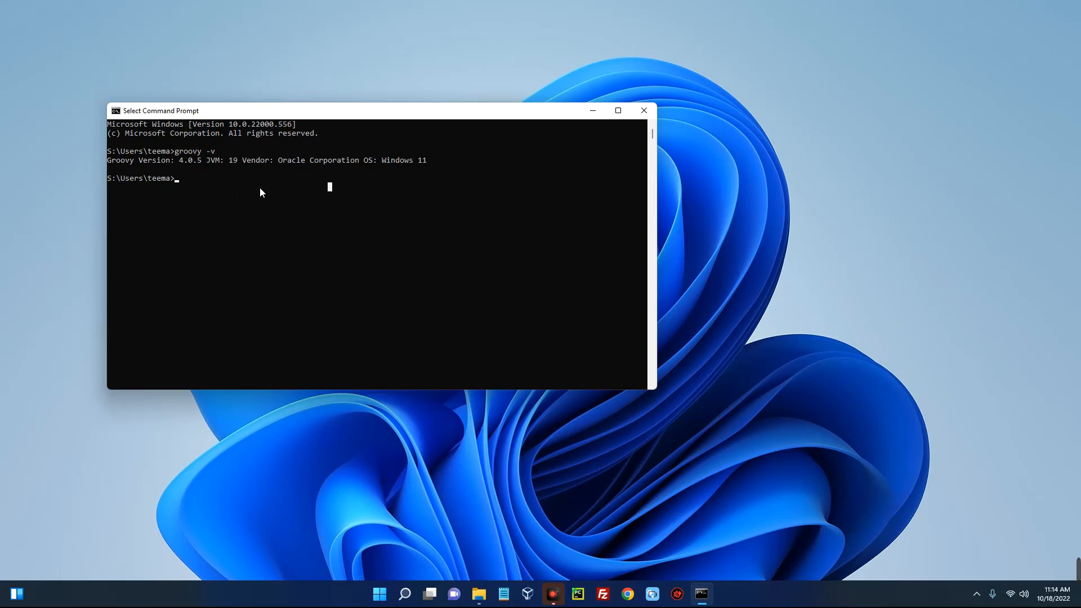